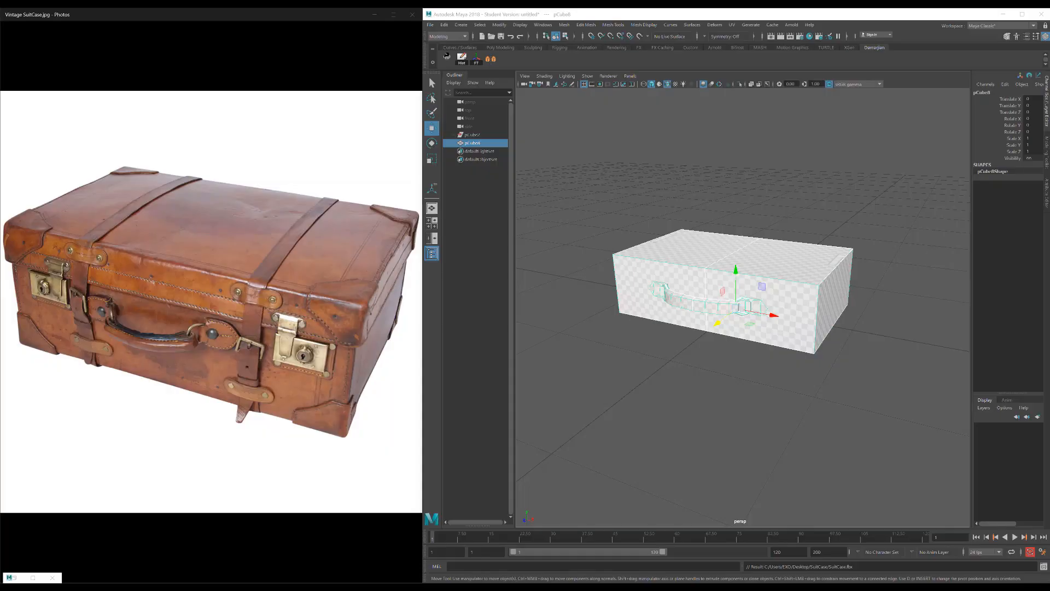
mouse_move(328, 243)
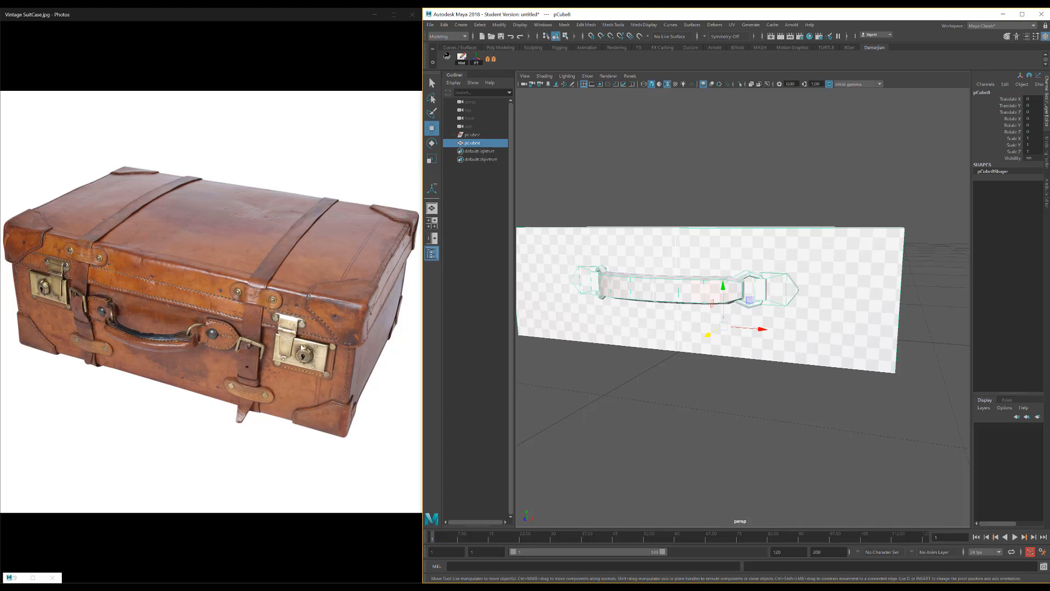
mouse_move(283, 327)
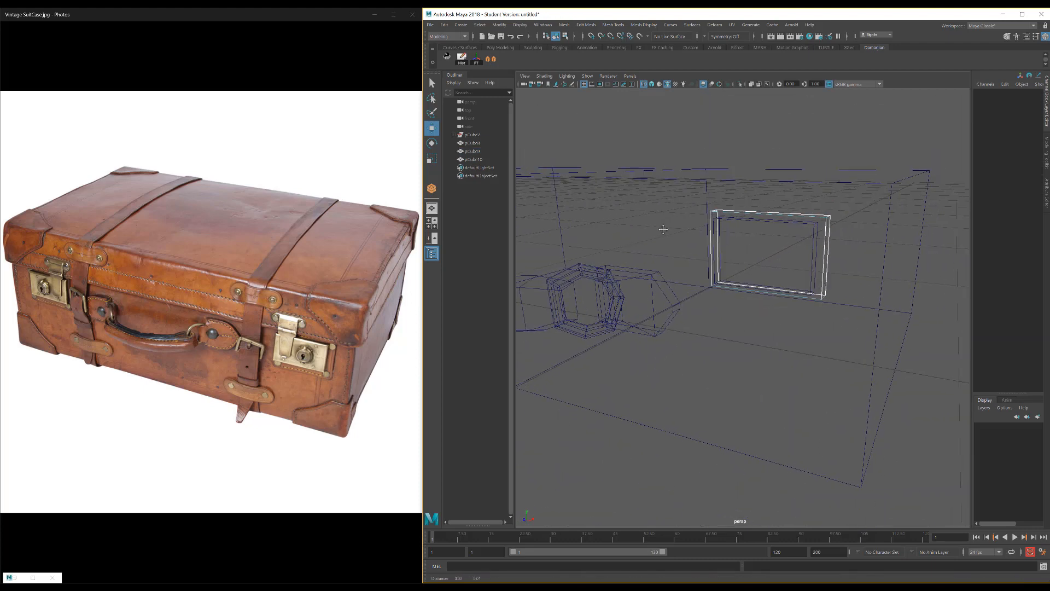
Switch the frame selection back to Object Mode via the marking menu
right_click(736, 240)
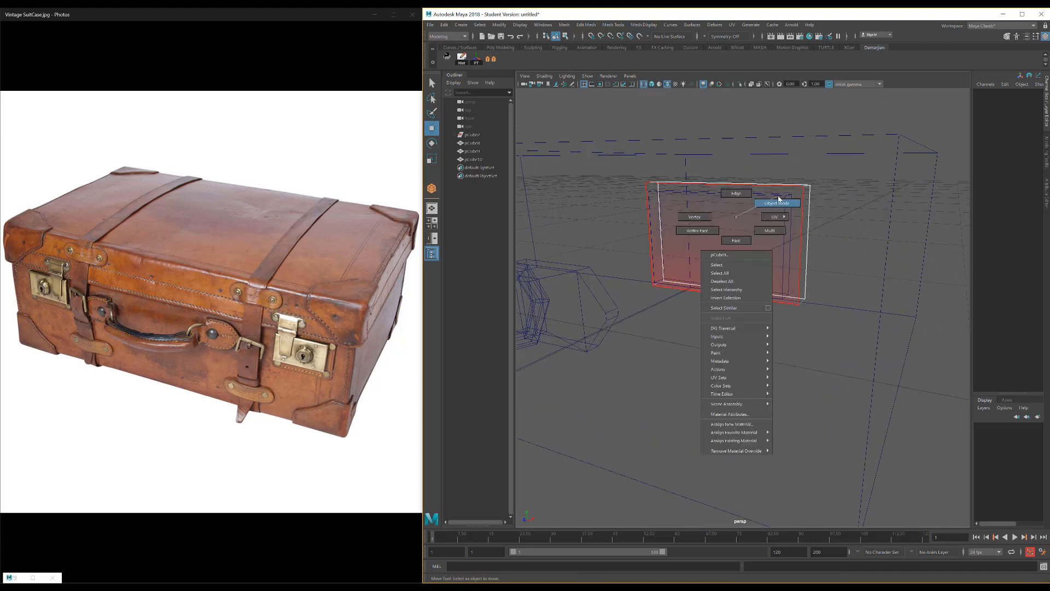
left_click(776, 204)
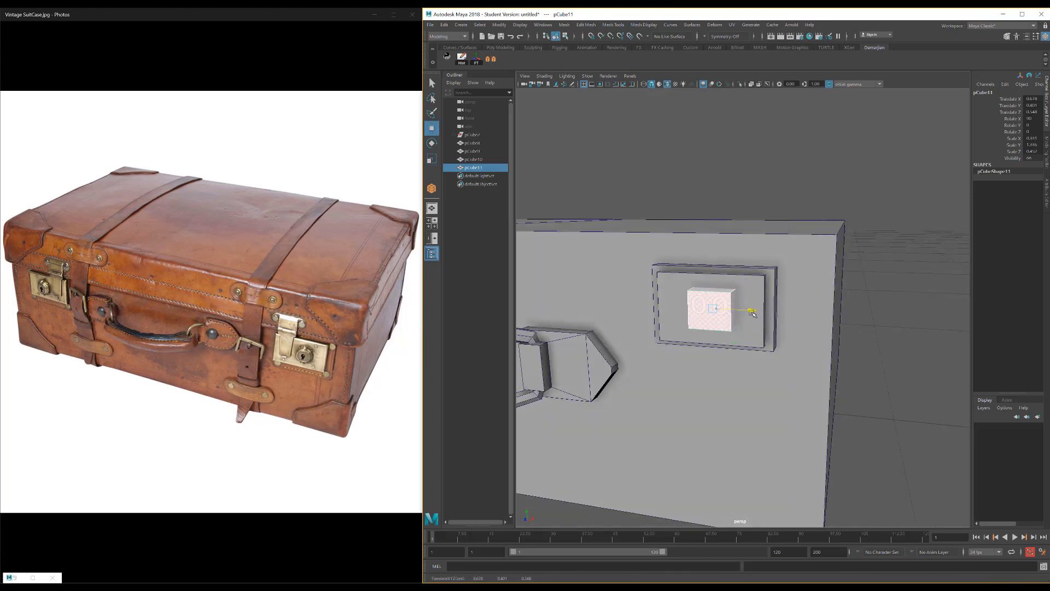
right_click(708, 313)
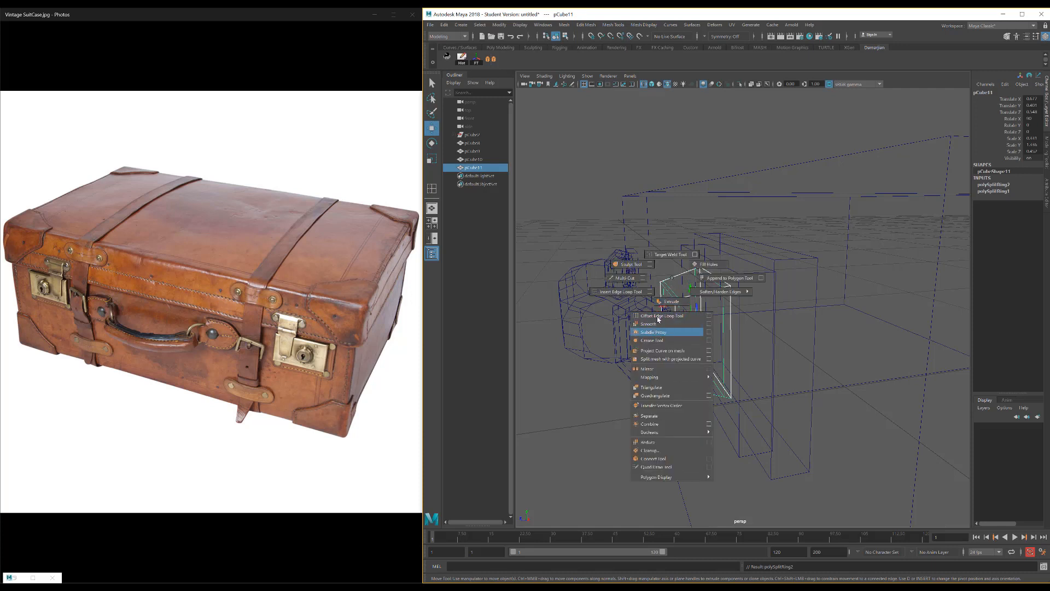
Smooth the small cube so it becomes a rounded domed knob
left_click(647, 323)
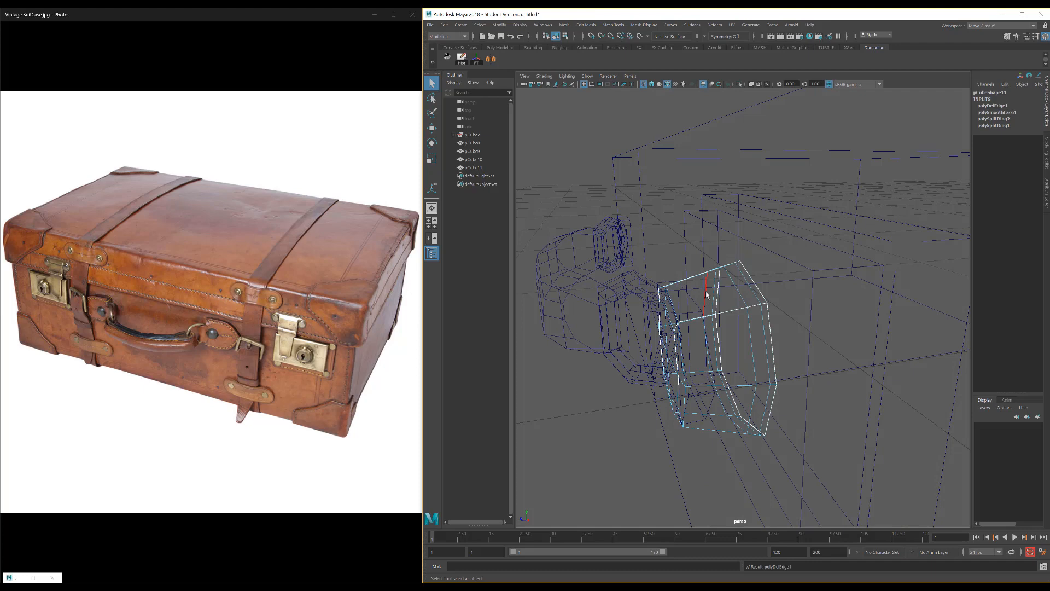
left_click(726, 293)
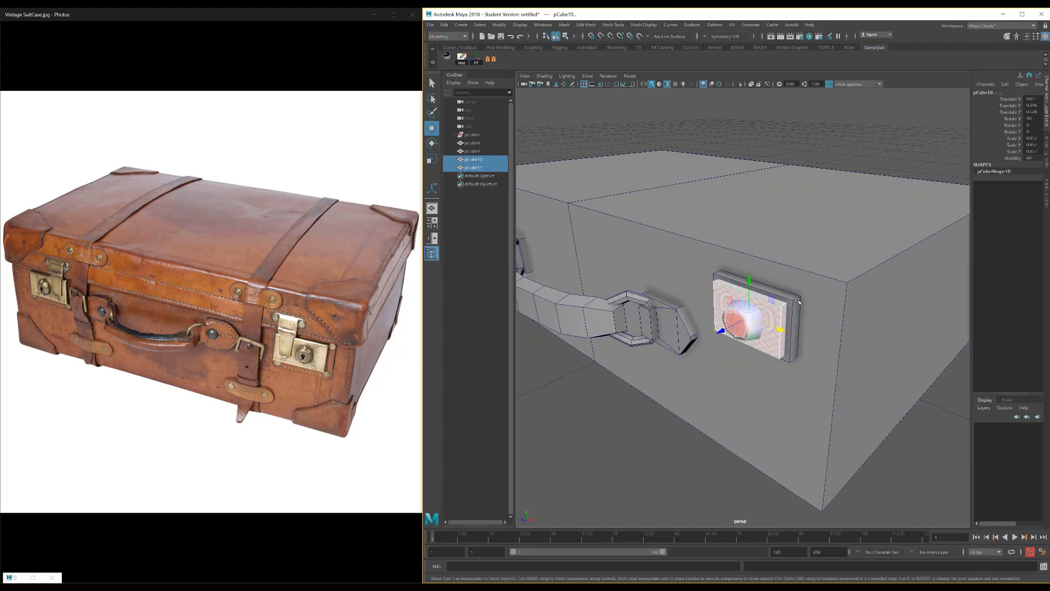
Select the latch pieces and project flat UVs onto them with Planar Map
left_click(472, 151)
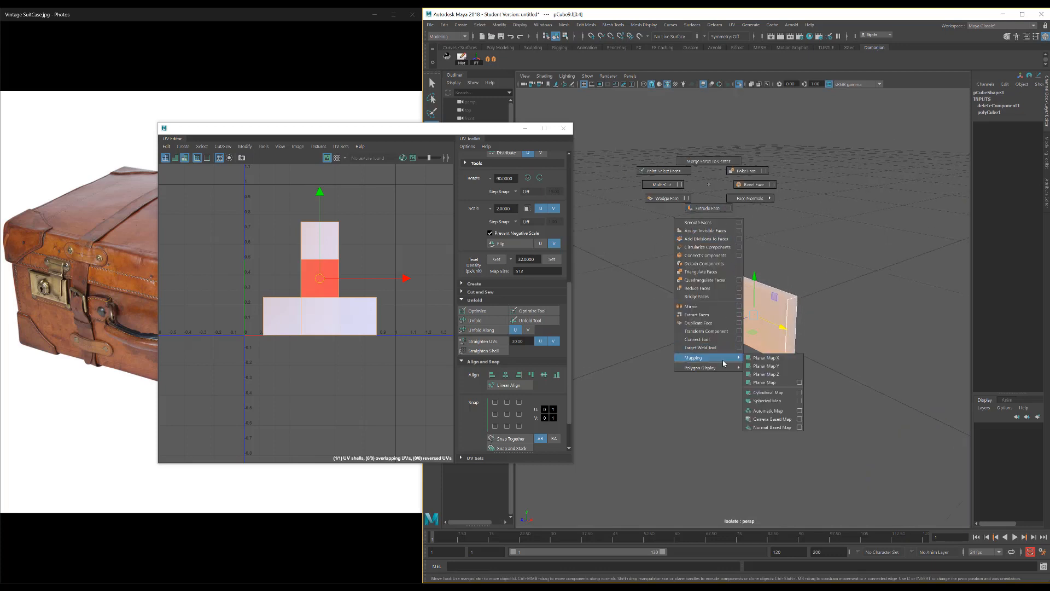
left_click(766, 357)
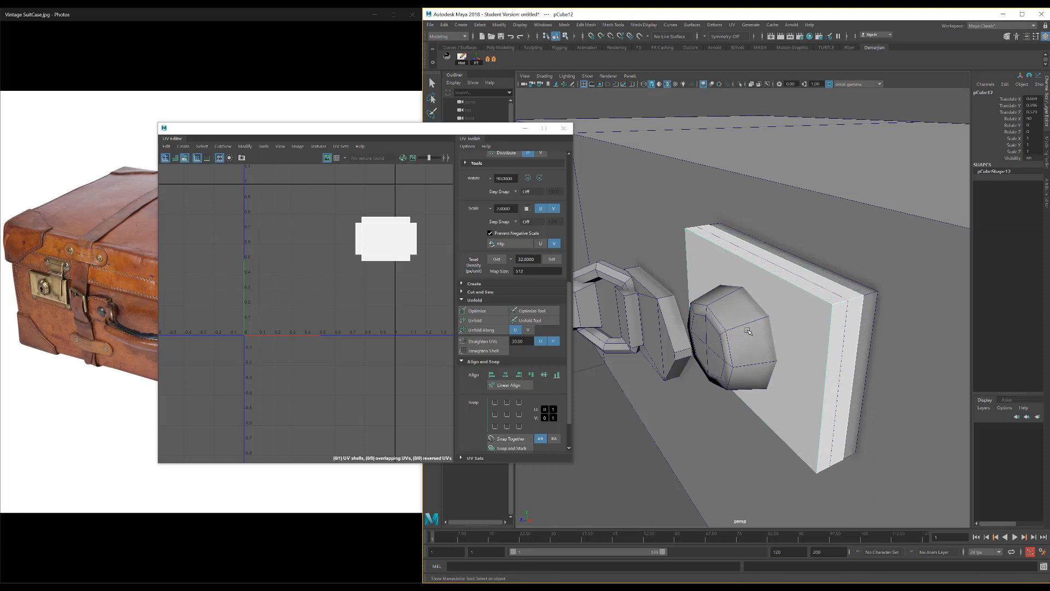
Select the octagonal knob to give its mount plate a separate UV shell
left_click(737, 328)
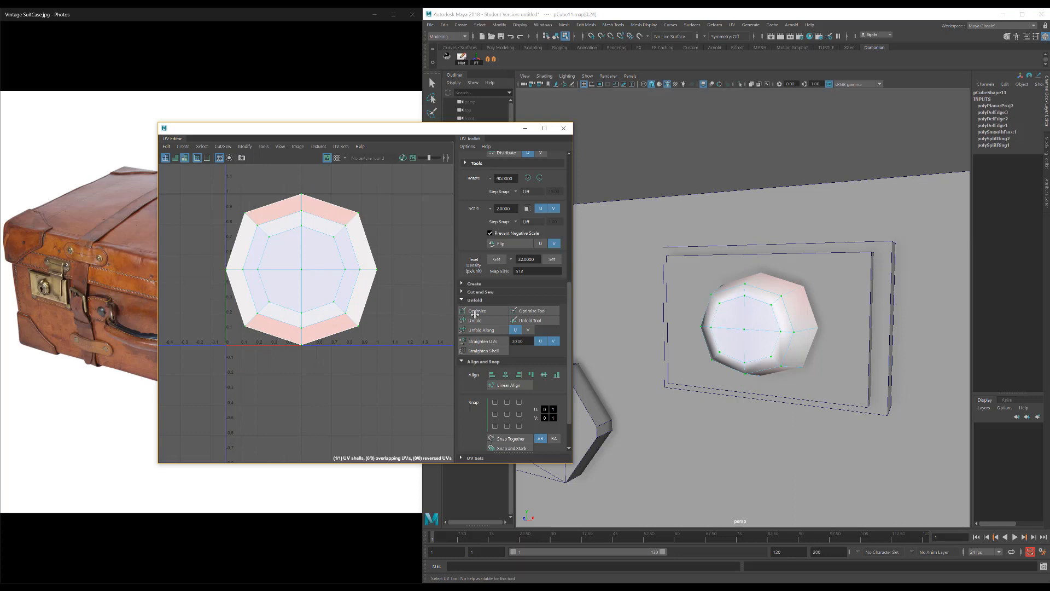
Unfold and optimize the knob's UV shell, cutting its corner edges into a flat octagon
left_click(477, 311)
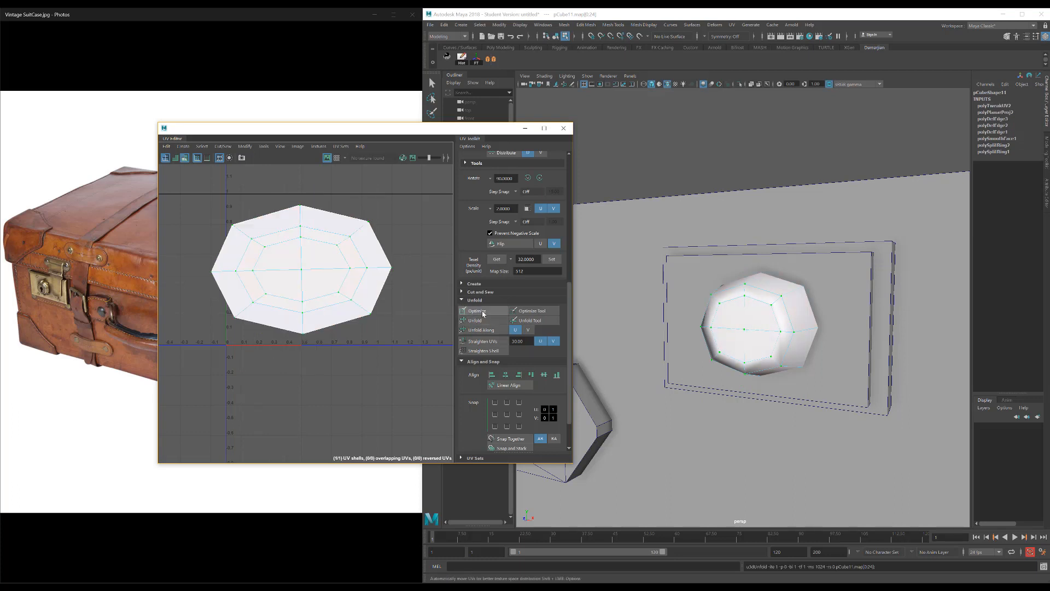
right_click(359, 241)
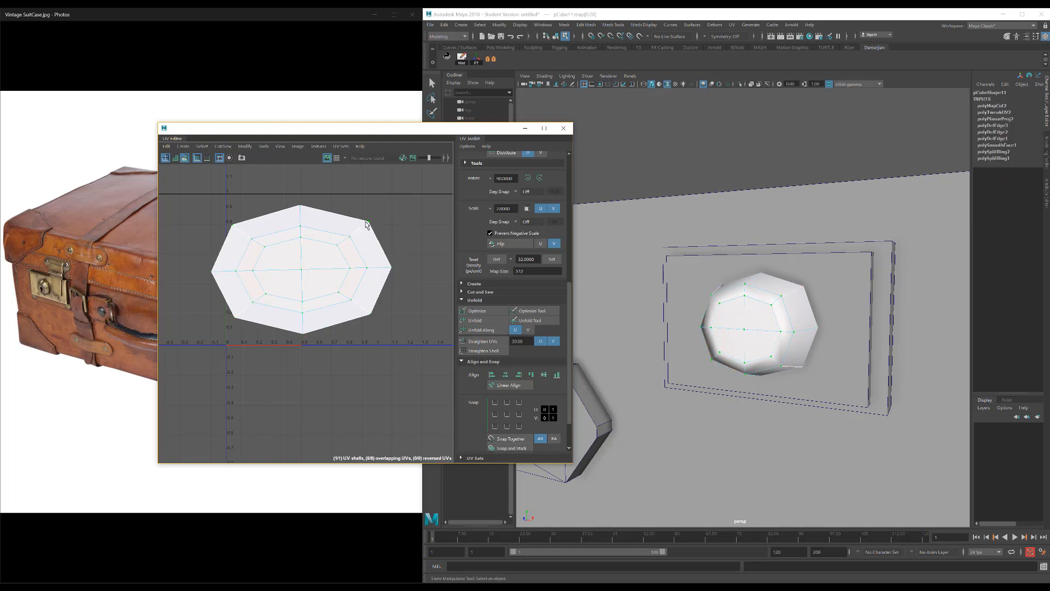
left_click(474, 319)
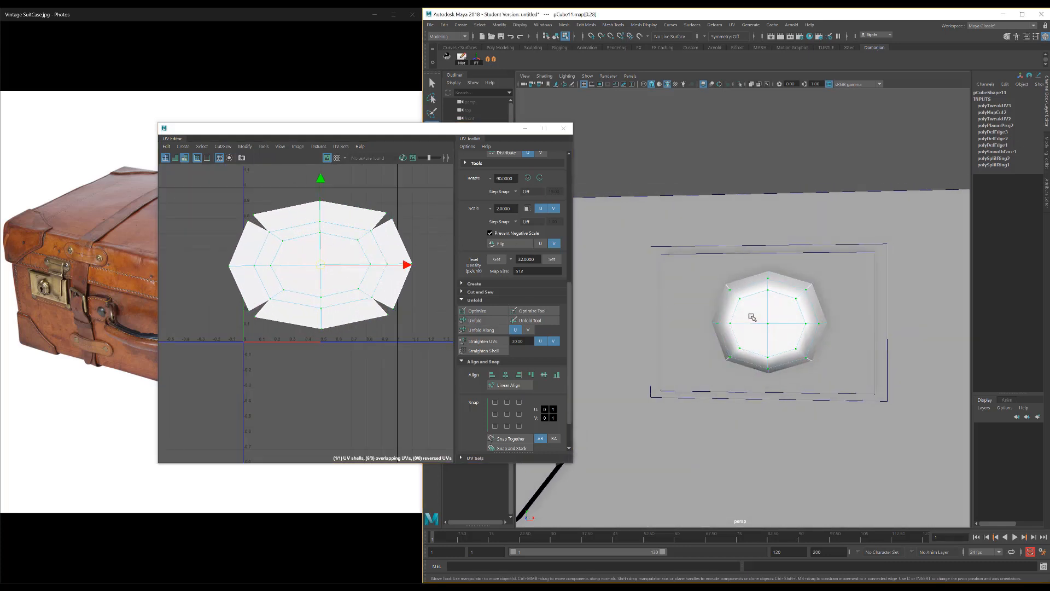
left_click(750, 317)
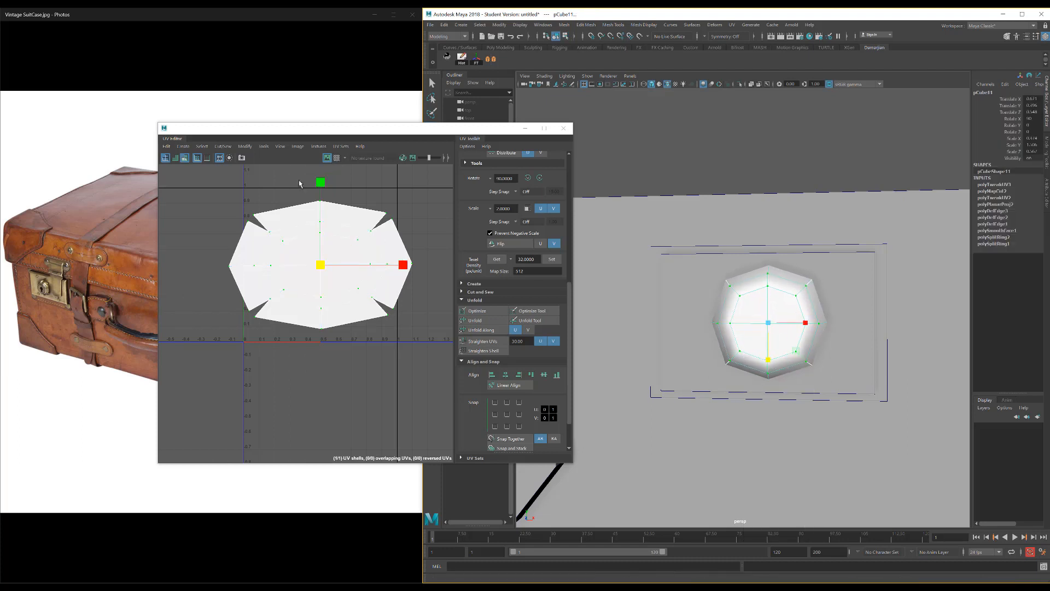
right_click(332, 247)
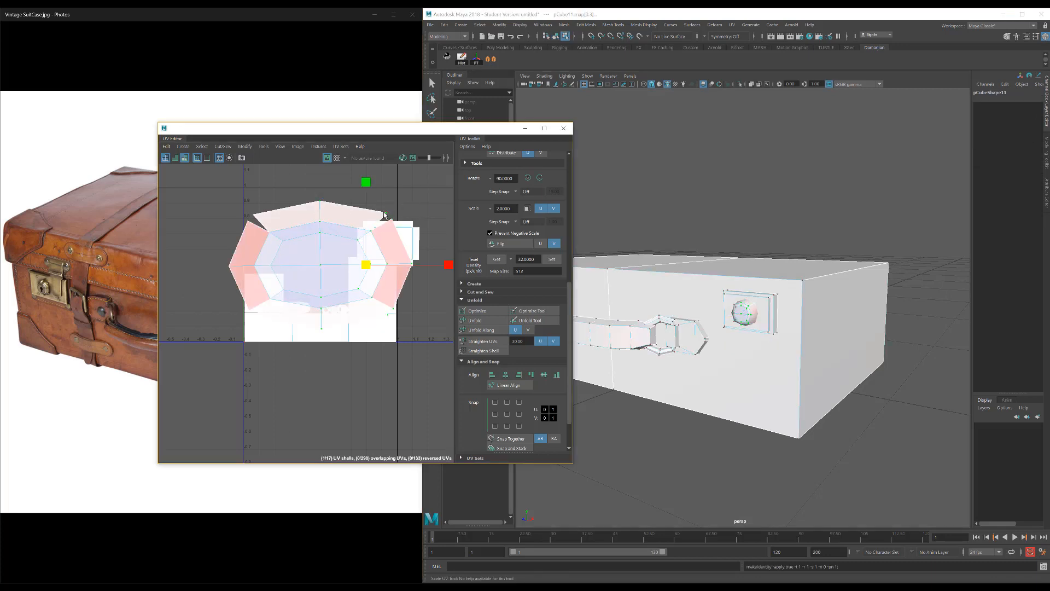
Run Unfold on all suitcase objects so every piece gets UV shells
left_click(474, 319)
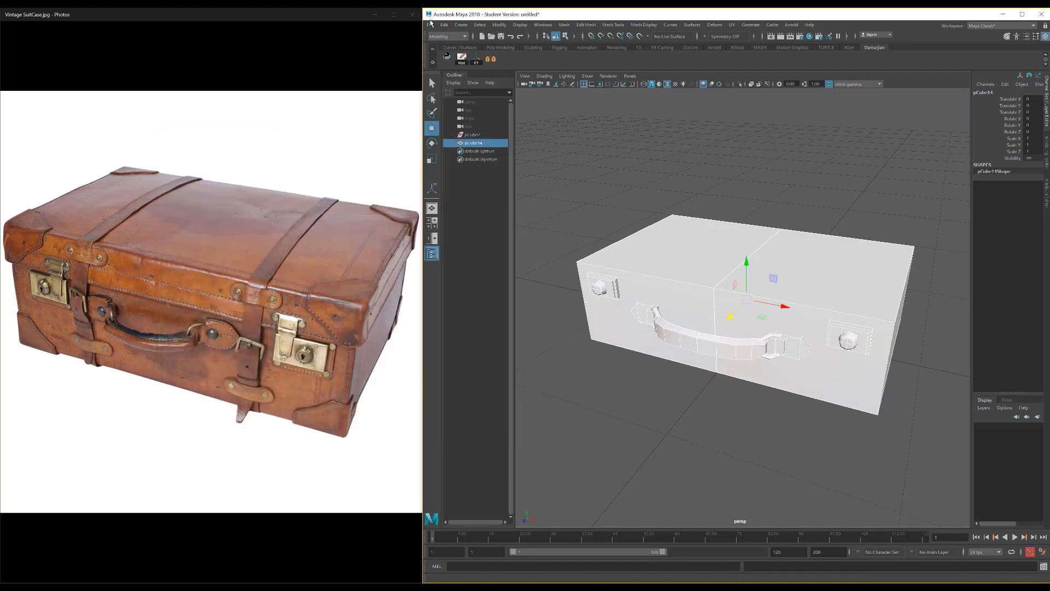
Bring up the Export All dialog with FBX export chosen for the suitcase scene
left_click(429, 24)
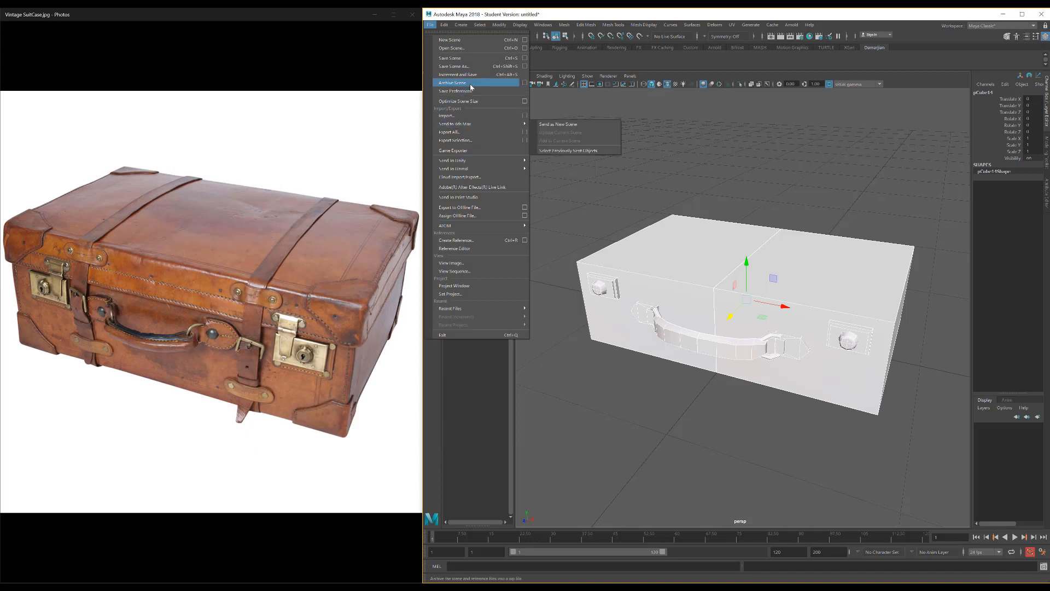
left_click(448, 131)
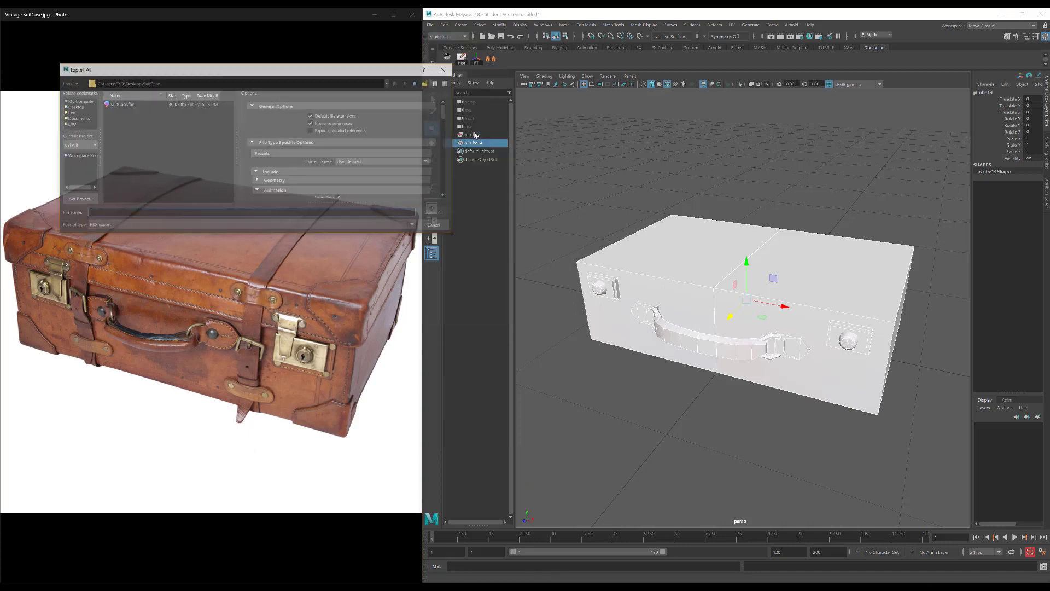
left_click(436, 212)
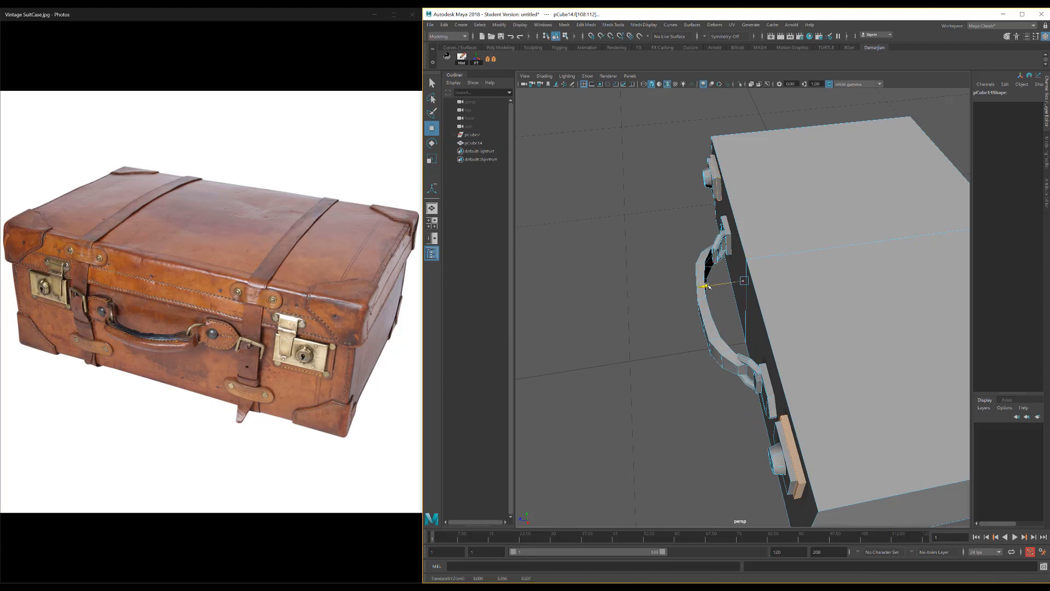
With pCube14 selected, export the whole scene over SuitCase.fbx as FBX
left_click(474, 142)
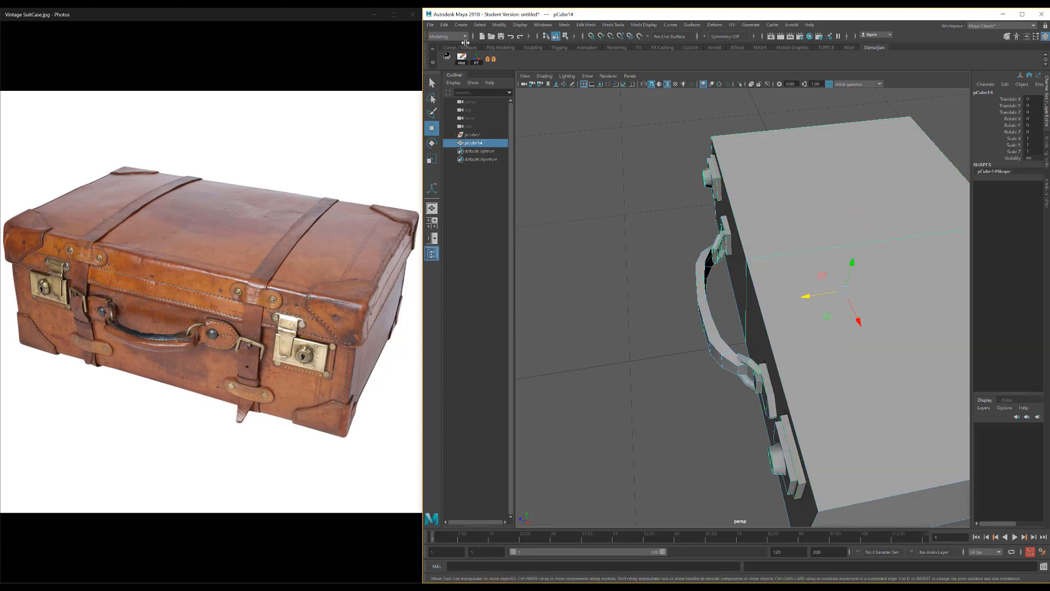
left_click(429, 24)
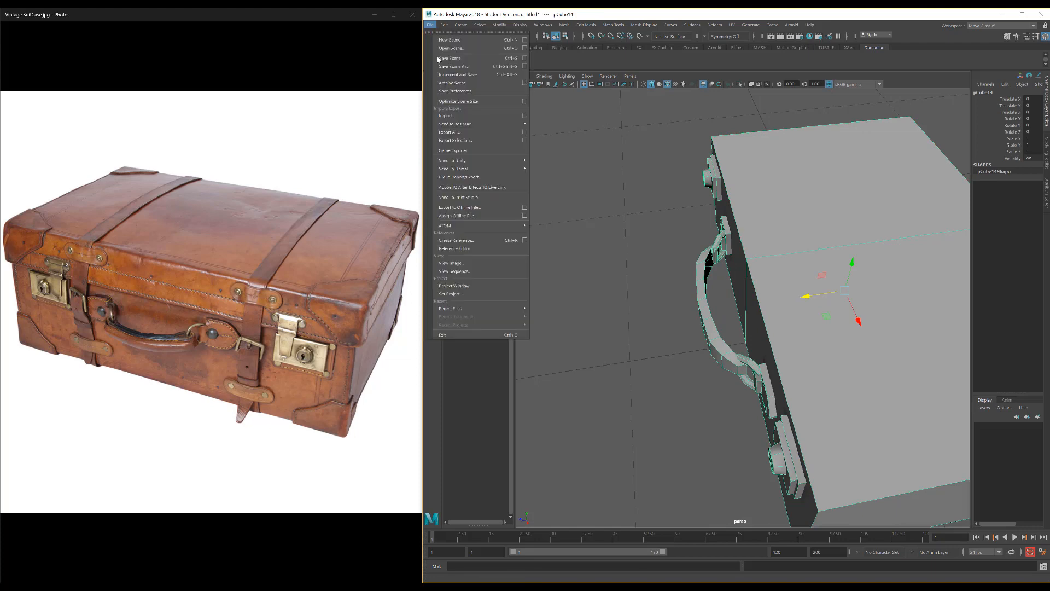
left_click(448, 131)
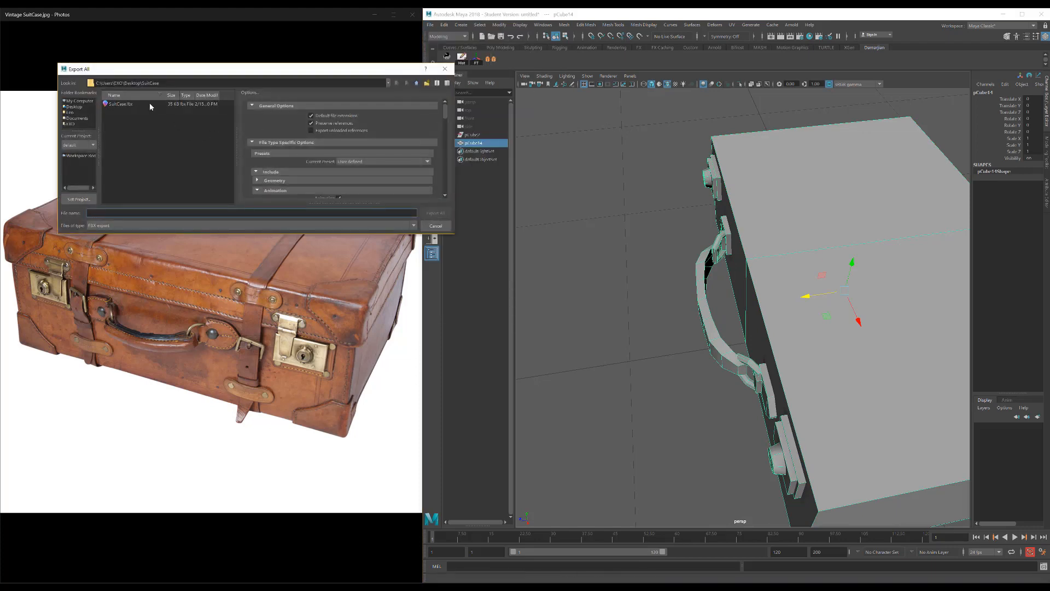
left_click(436, 226)
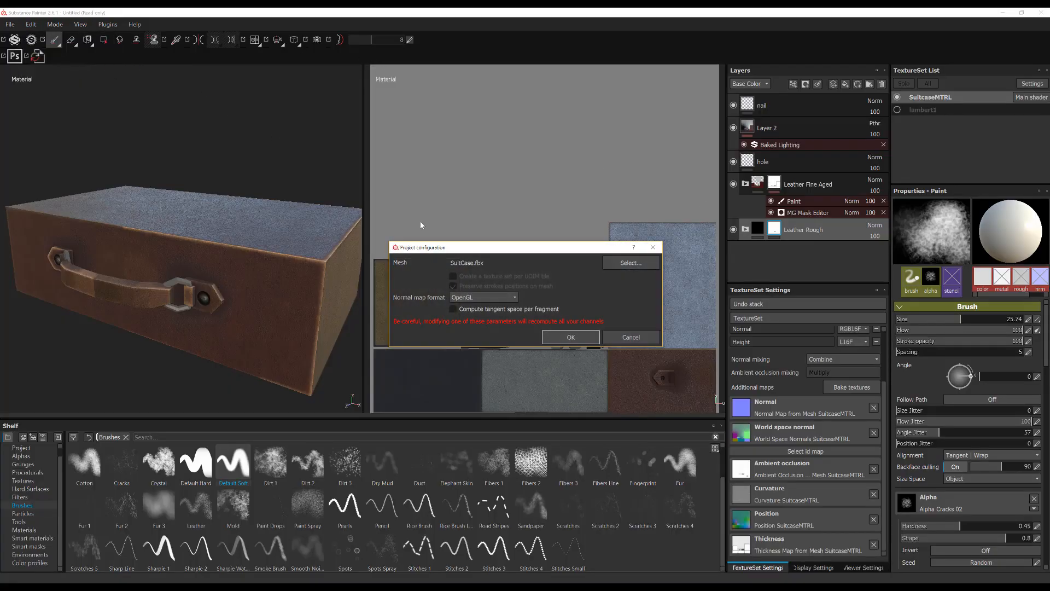
Replace the Substance Painter project mesh with SuitCase.fbx and confirm
left_click(630, 262)
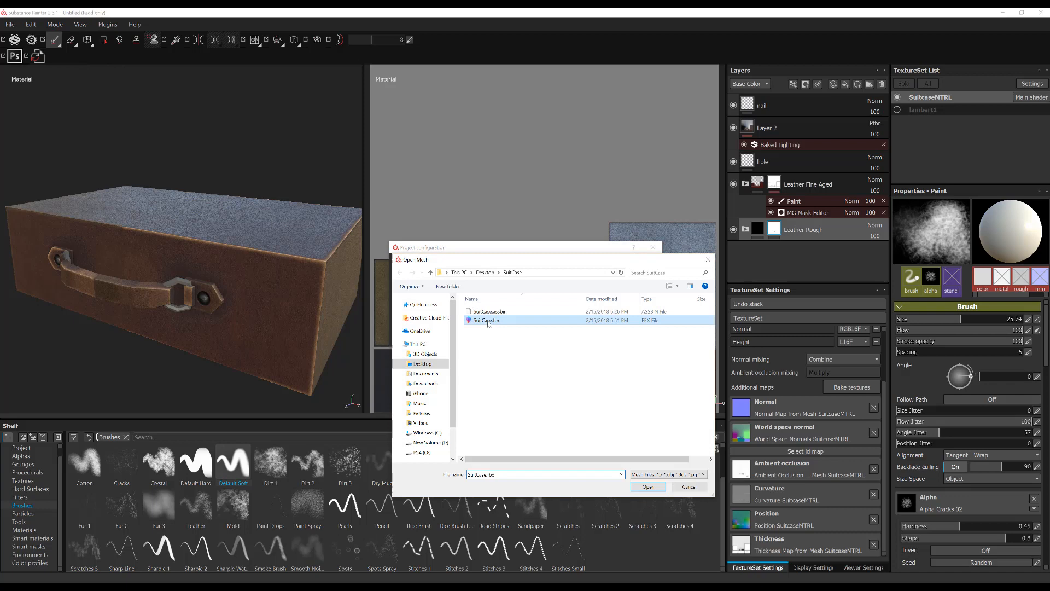
left_click(647, 486)
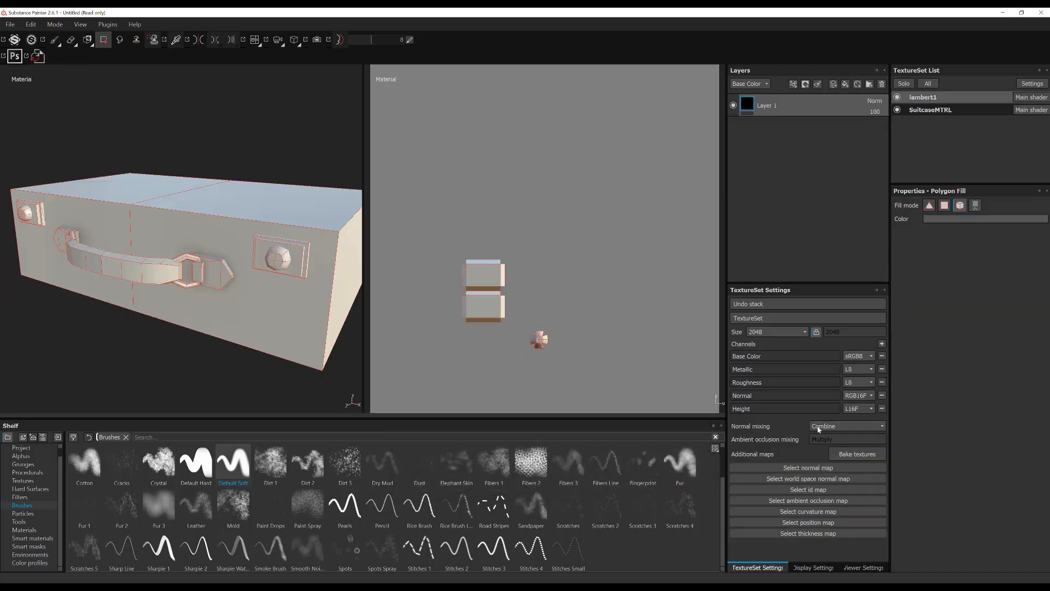
left_click(857, 453)
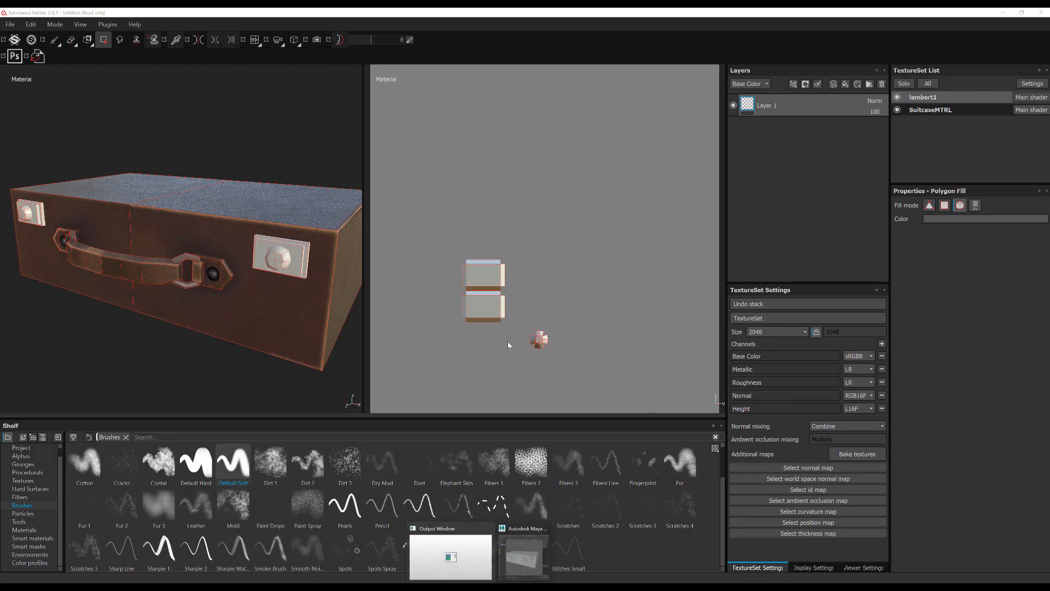
Back in Maya, export the whole scene again, overwriting the SuitCase FBX file
left_click(522, 555)
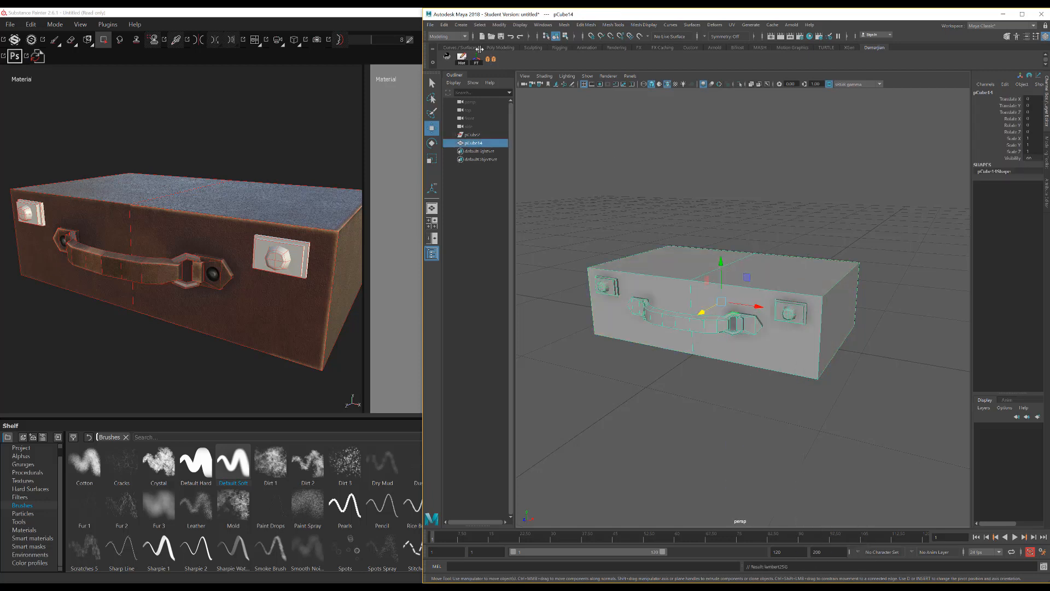
left_click(431, 24)
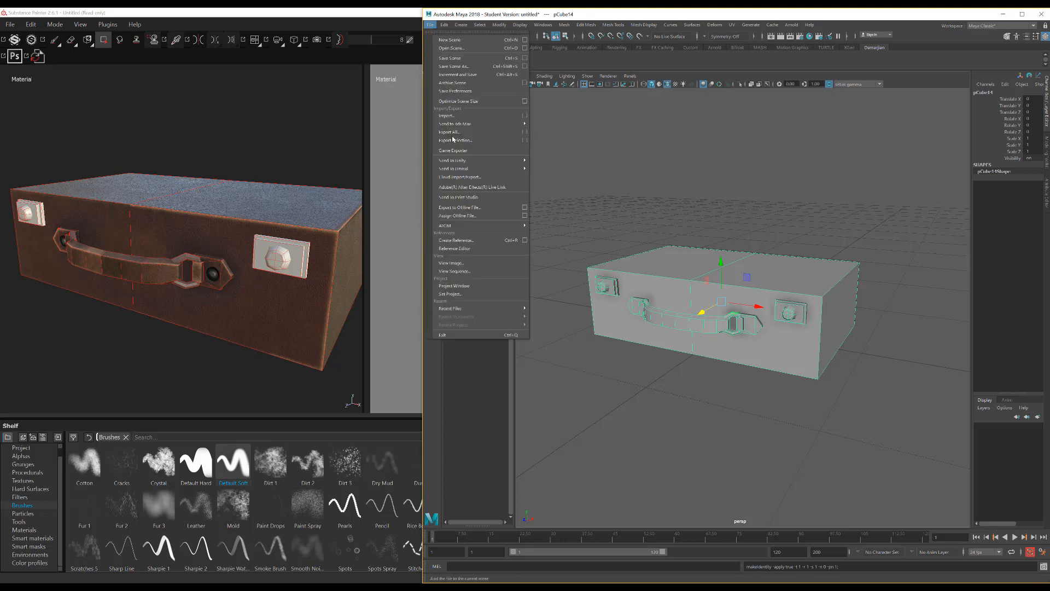
left_click(448, 131)
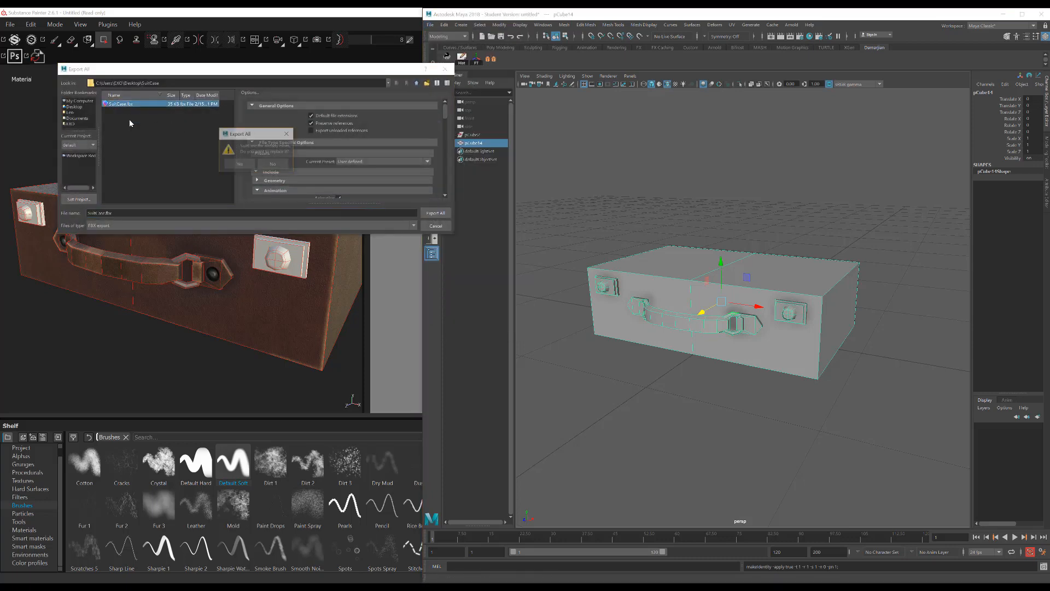
left_click(238, 164)
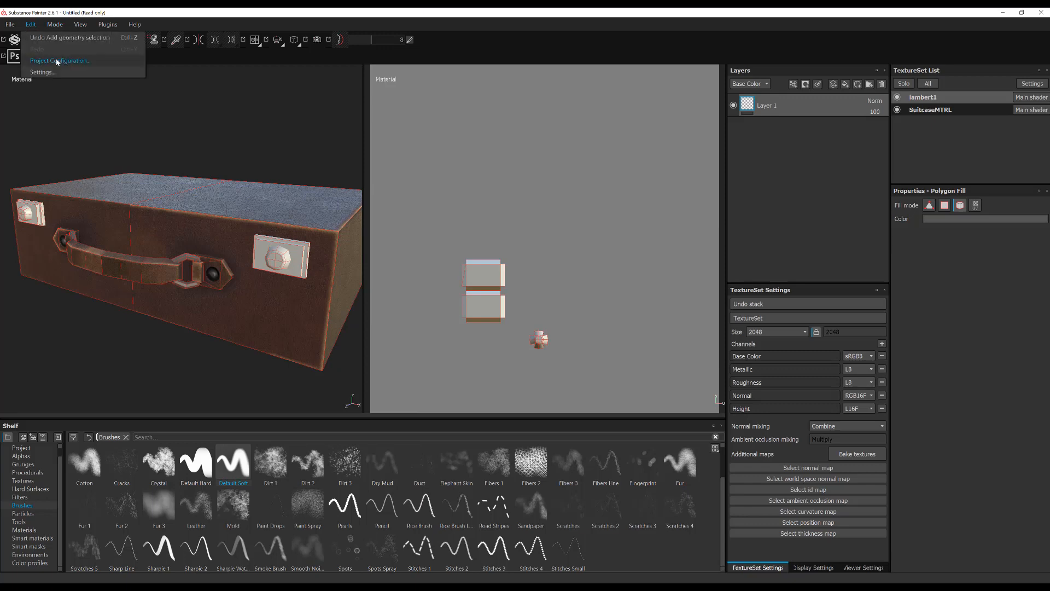
Reload the updated SuitCase FBX via Project Configuration and bake the SuitcaseMTRL mesh maps
left_click(62, 61)
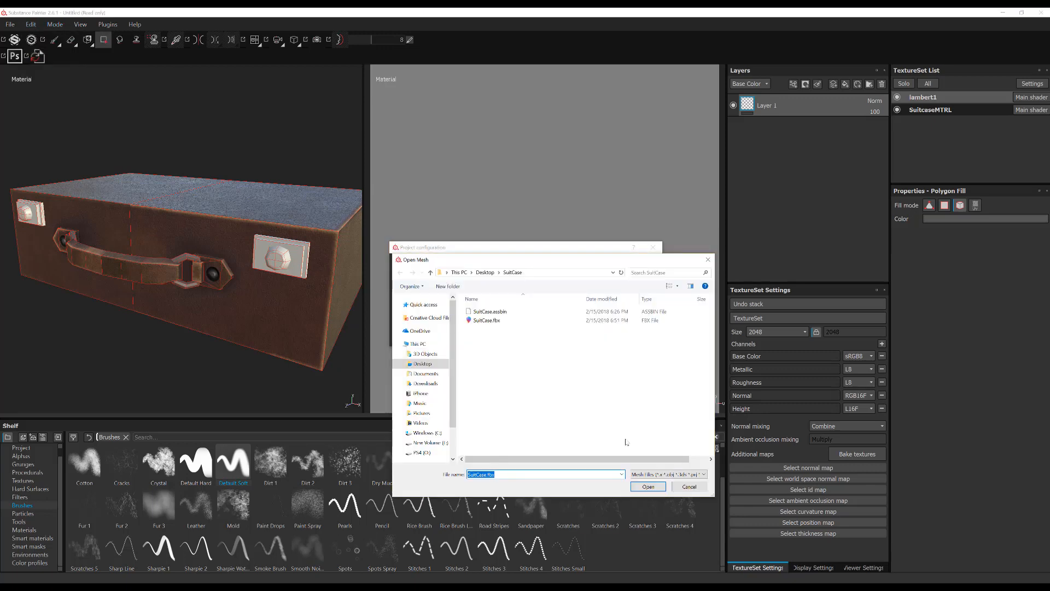
left_click(647, 485)
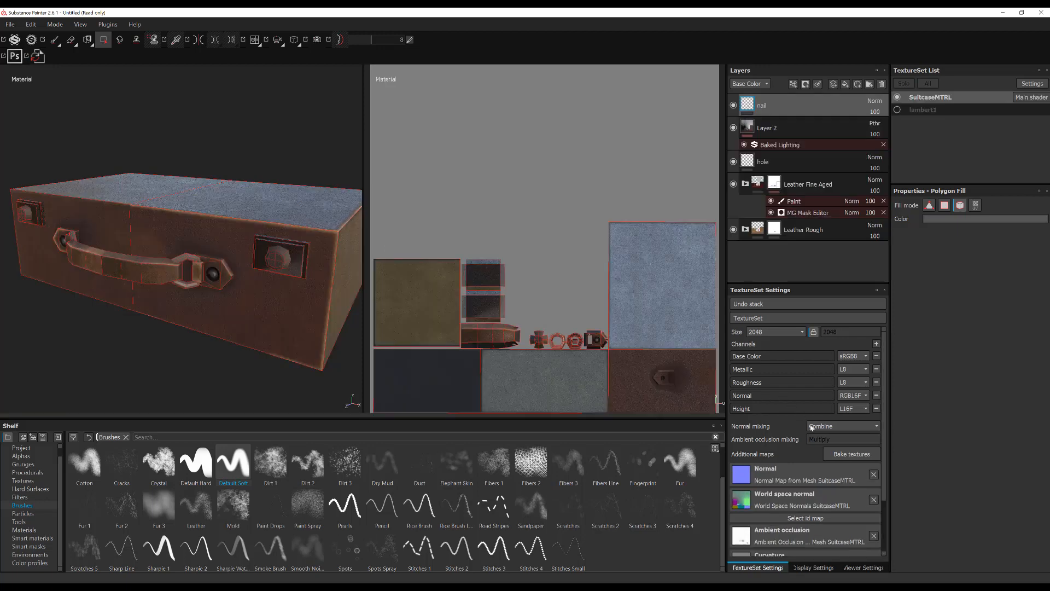
left_click(851, 453)
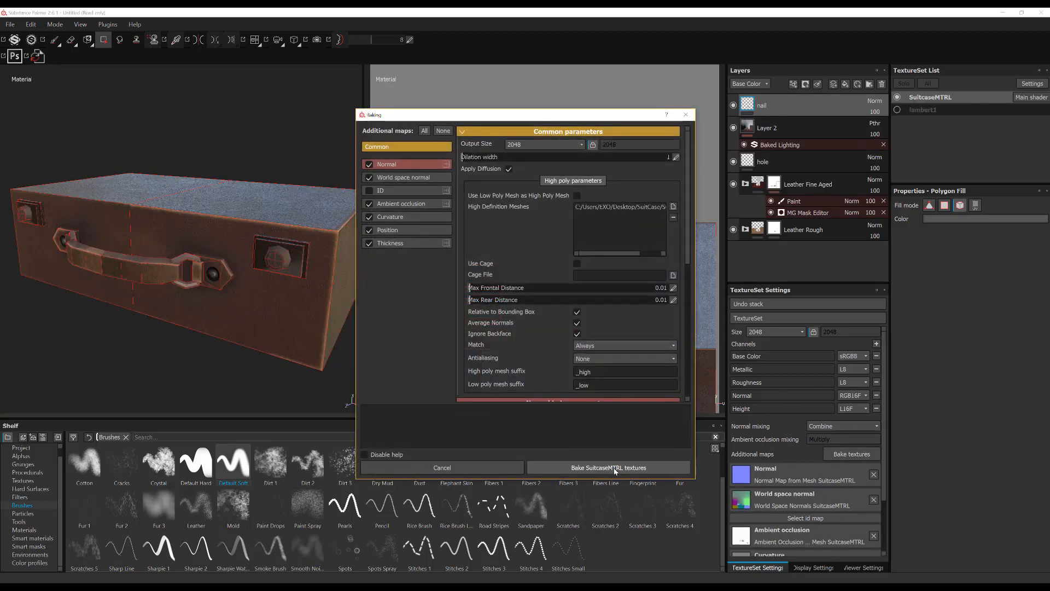
left_click(608, 467)
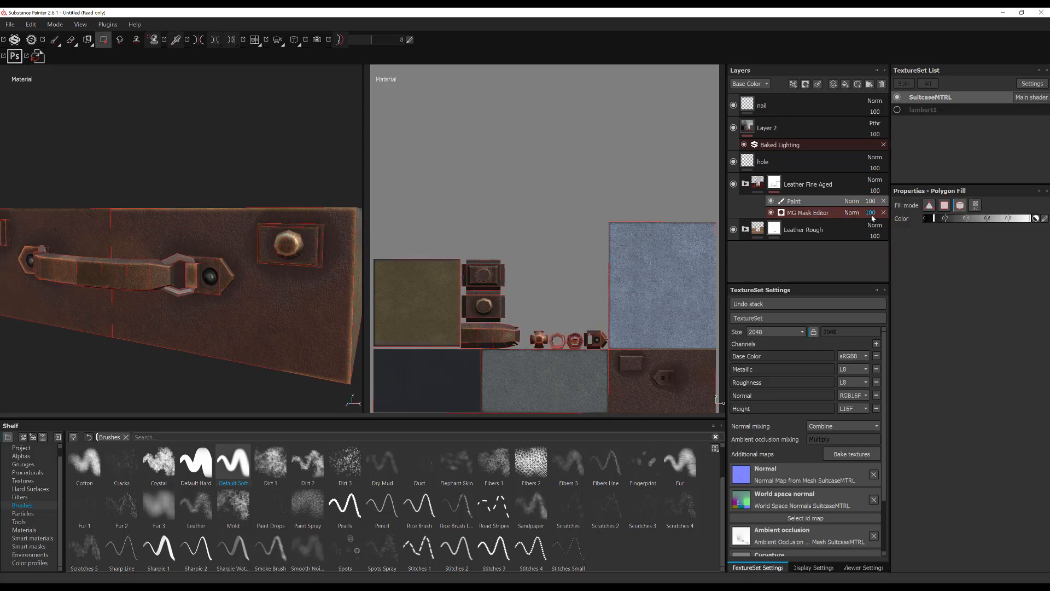
left_click(959, 206)
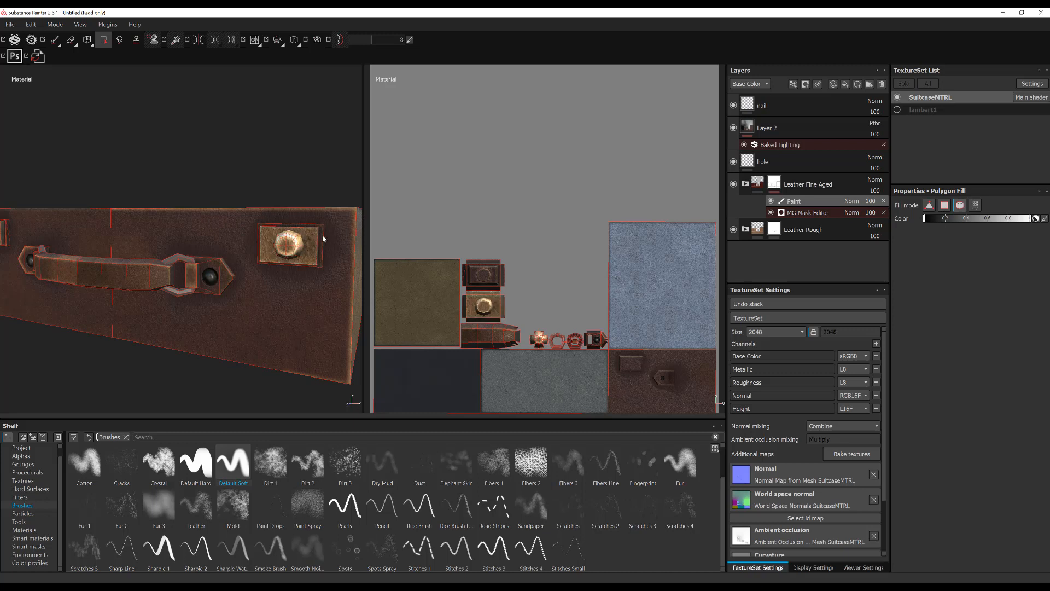
left_click_drag(322, 239, 281, 264)
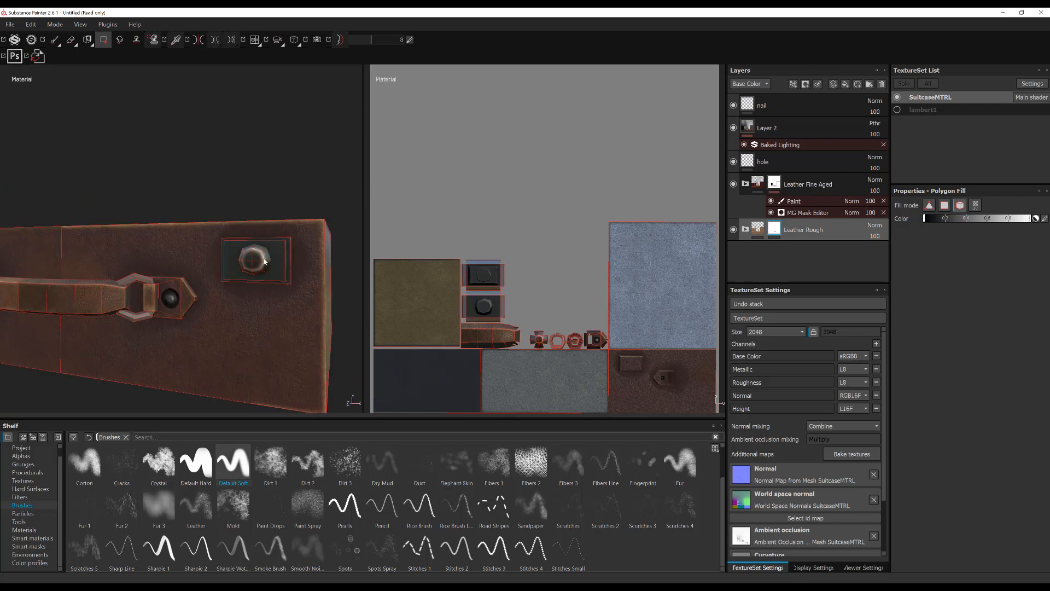
left_click_drag(262, 261, 223, 306)
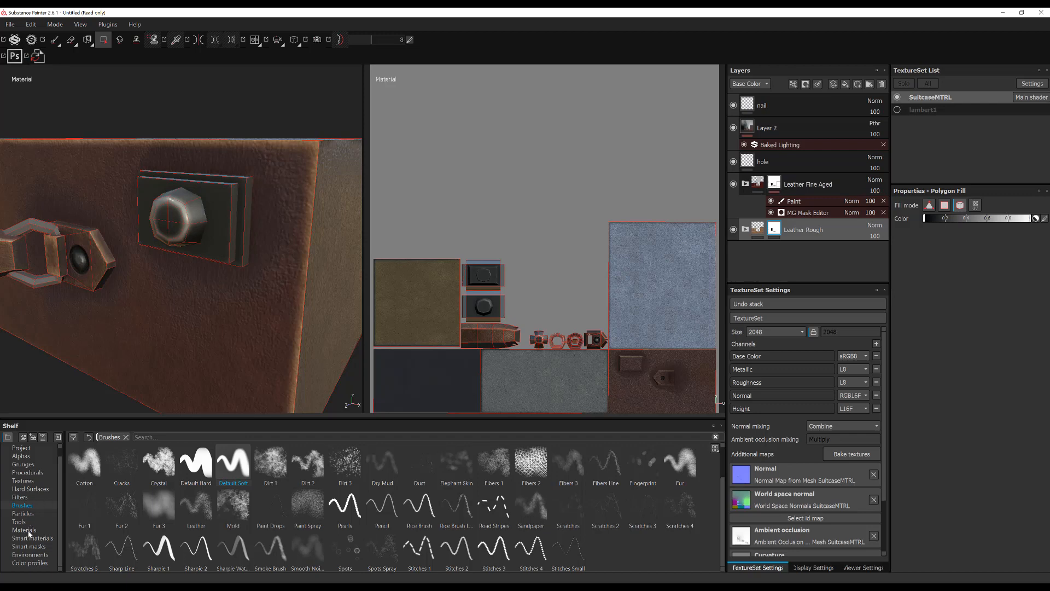
Search the Materials shelf for 'bronze', then clear the search to find Brass Pure
left_click(22, 529)
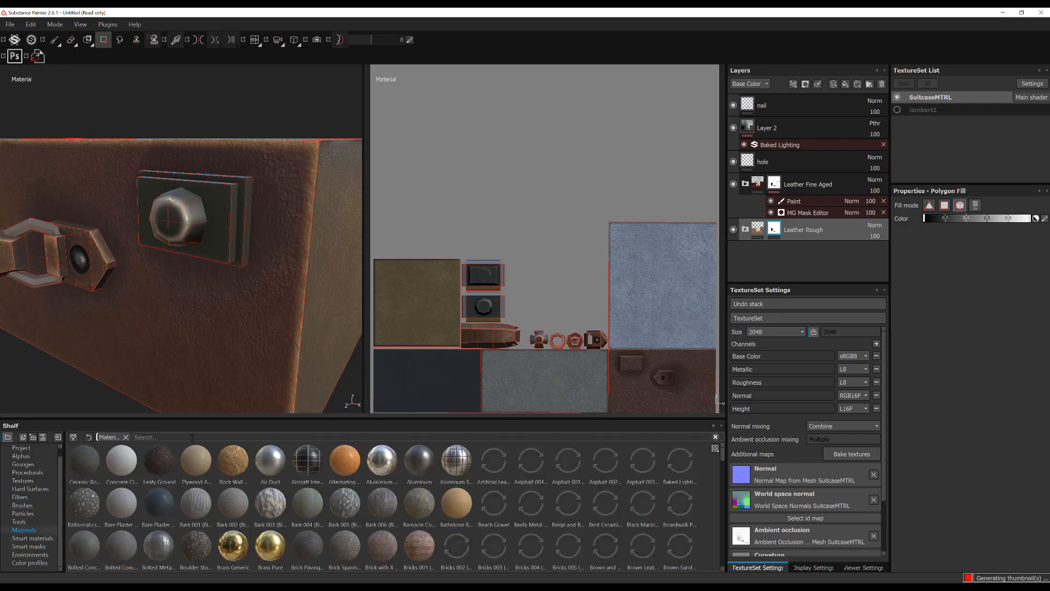
type("bronze")
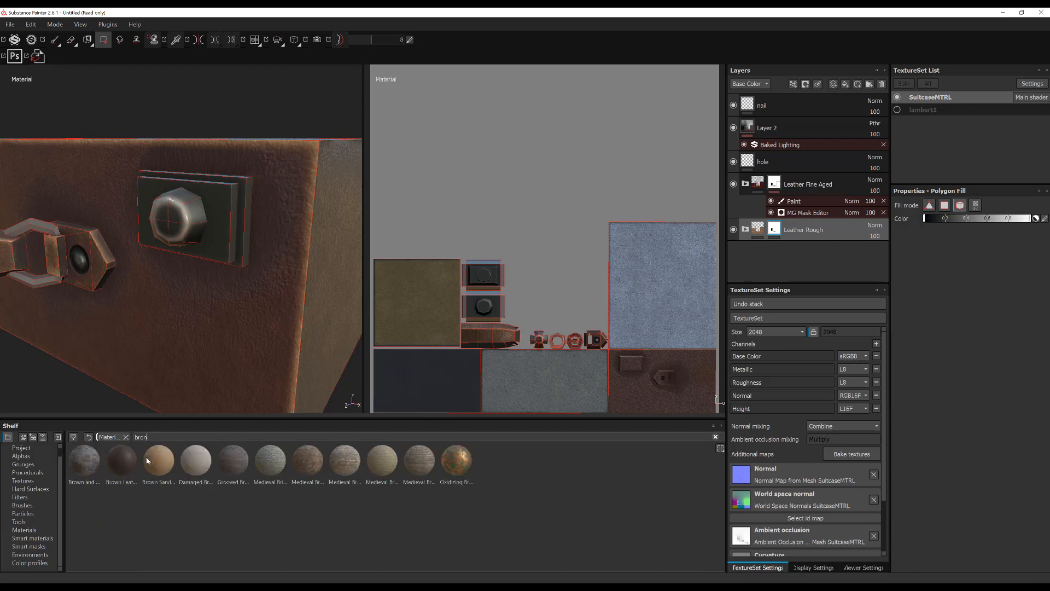
key("BackSpace")
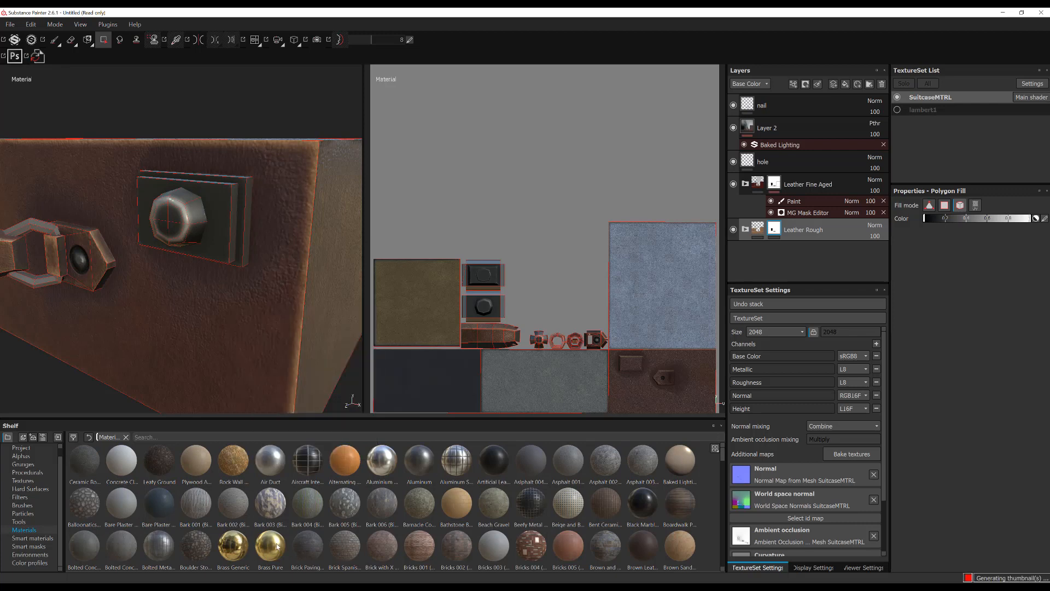
mouse_move(276, 547)
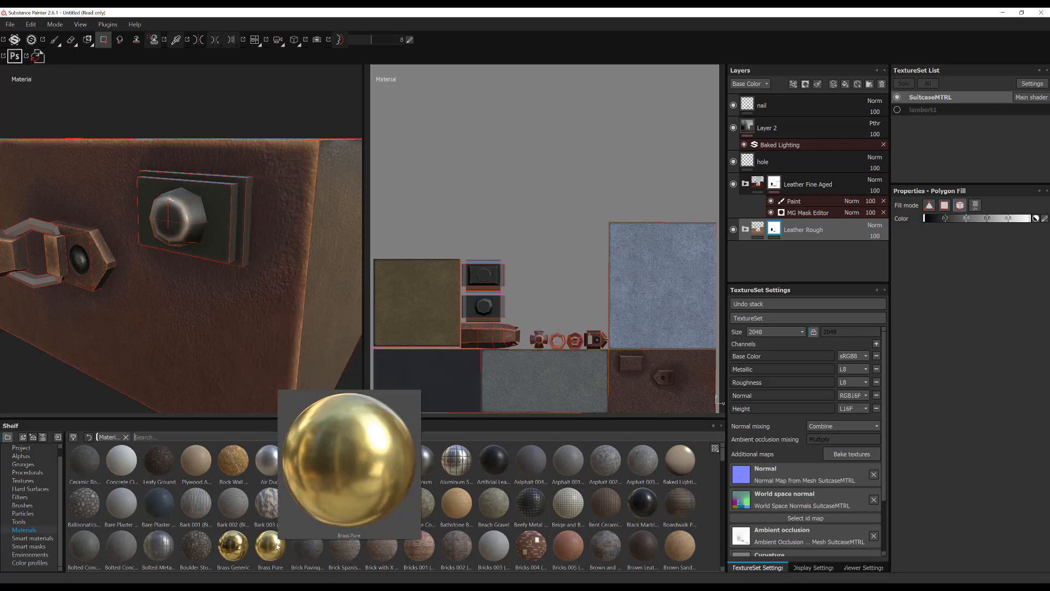
mouse_move(278, 544)
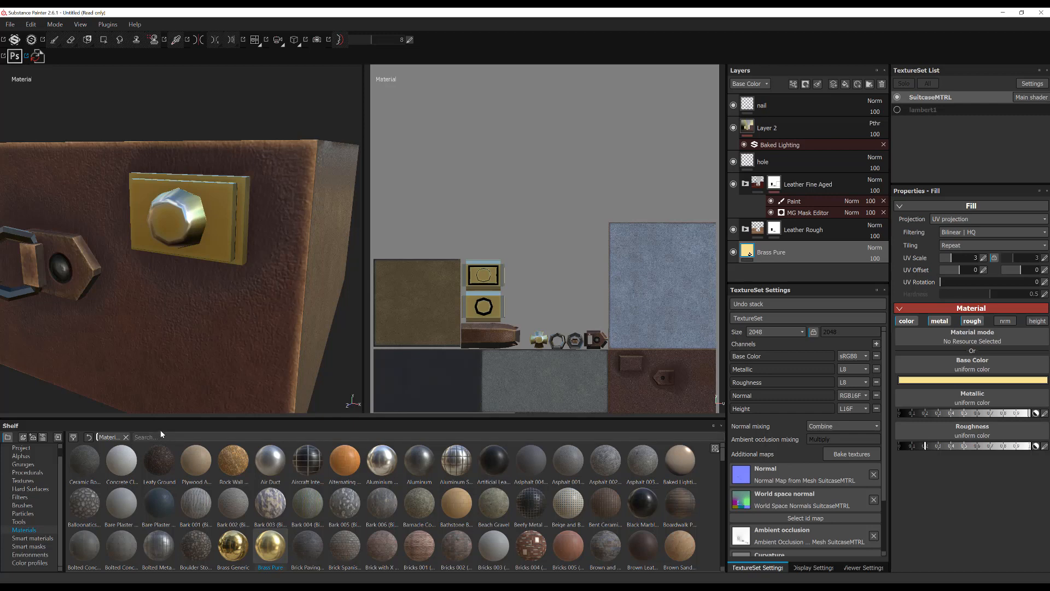
Search 'painted', add Painted steel as a layer, and start a black mask on Brass Pure
type("p")
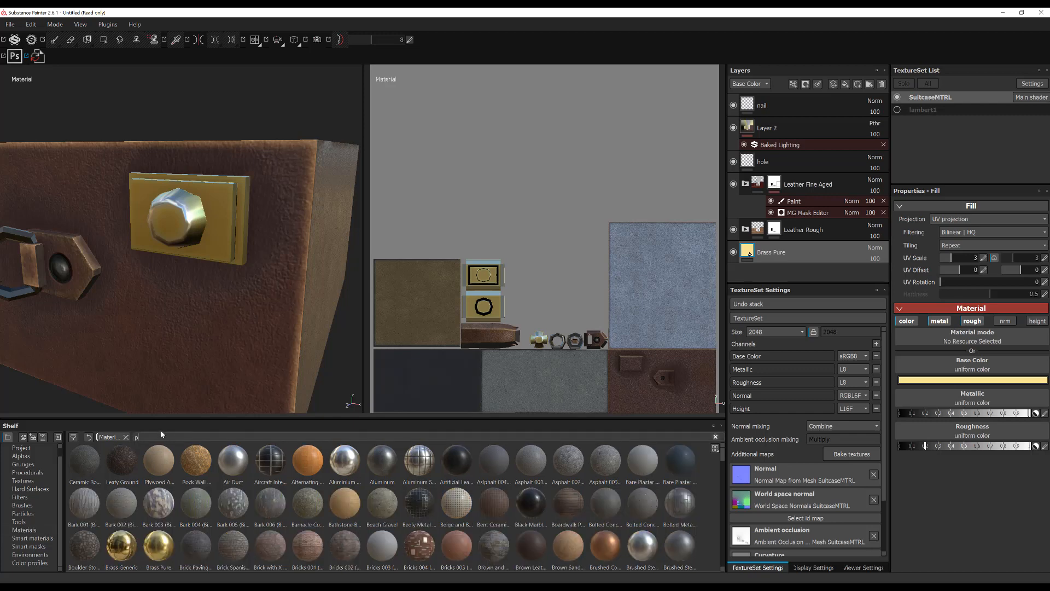
type("painted")
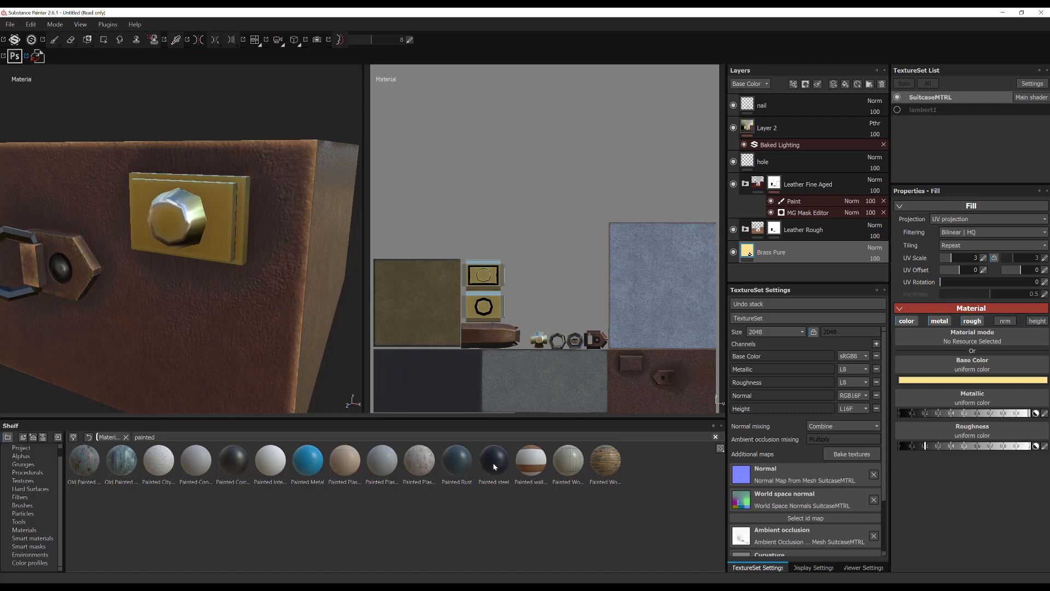
double_click(493, 460)
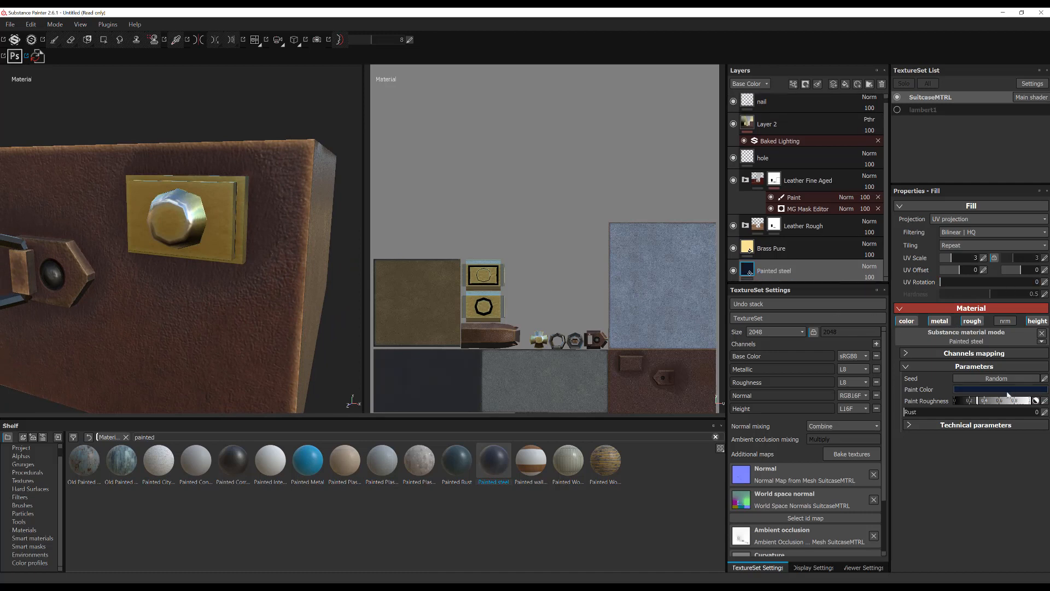
left_click(992, 389)
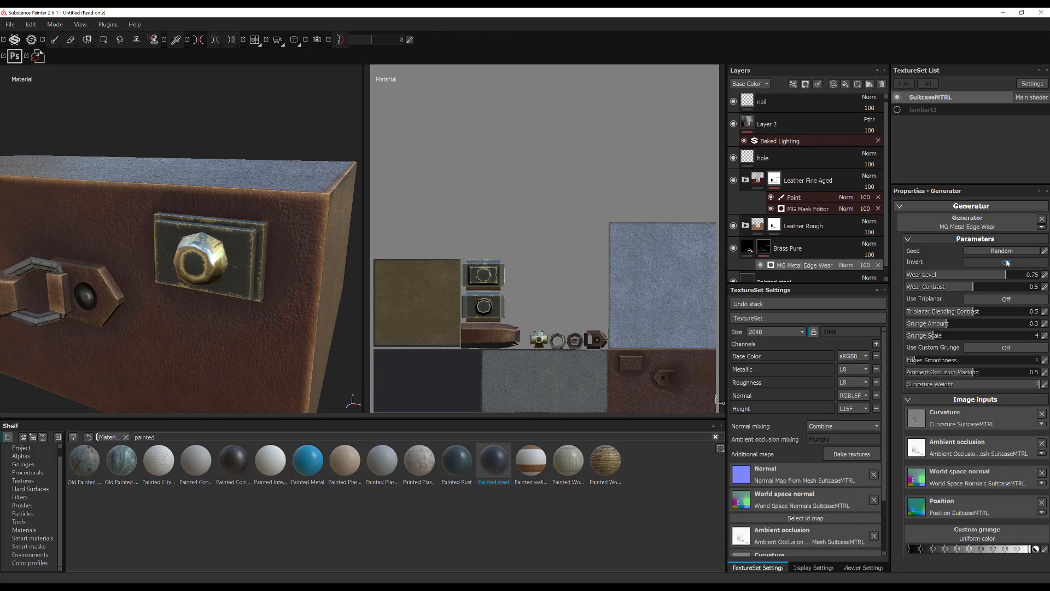
Invert the Metal Edge Wear mask and lower curvature weight, wear level and contrast
left_click(1006, 262)
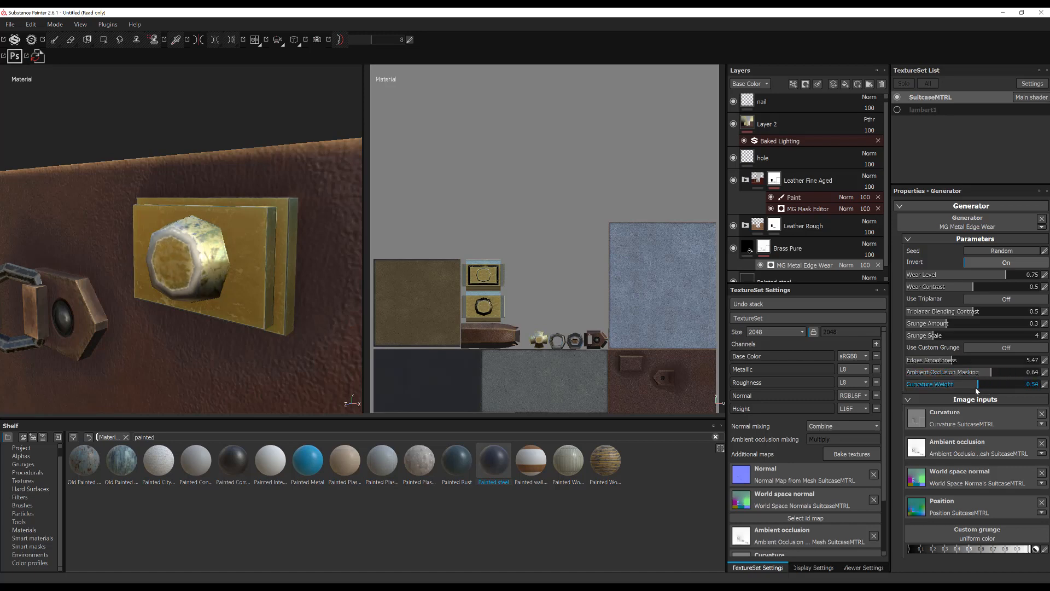
left_click_drag(977, 384, 958, 384)
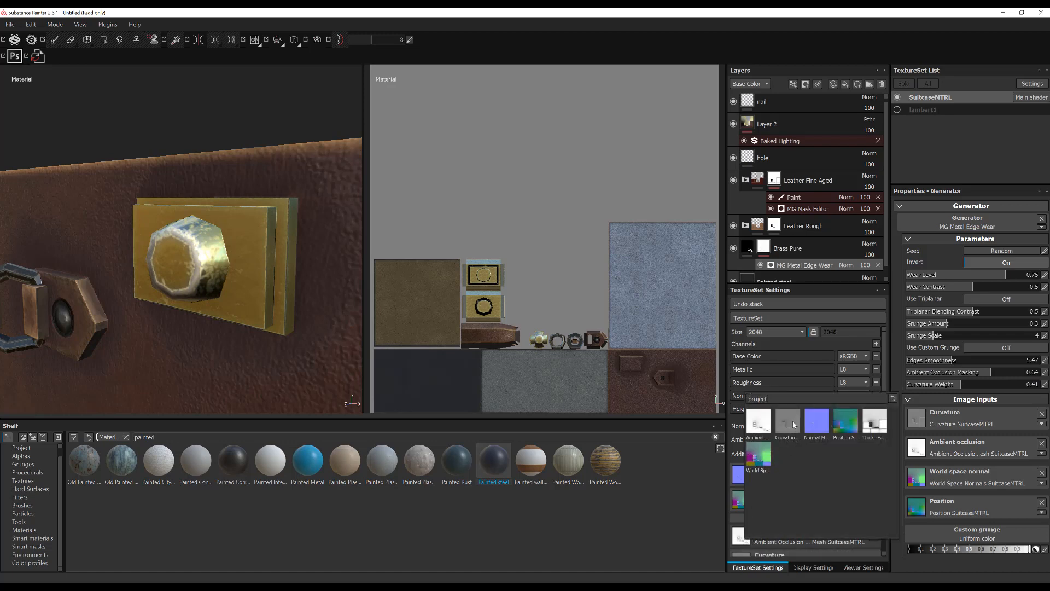
mouse_move(787, 422)
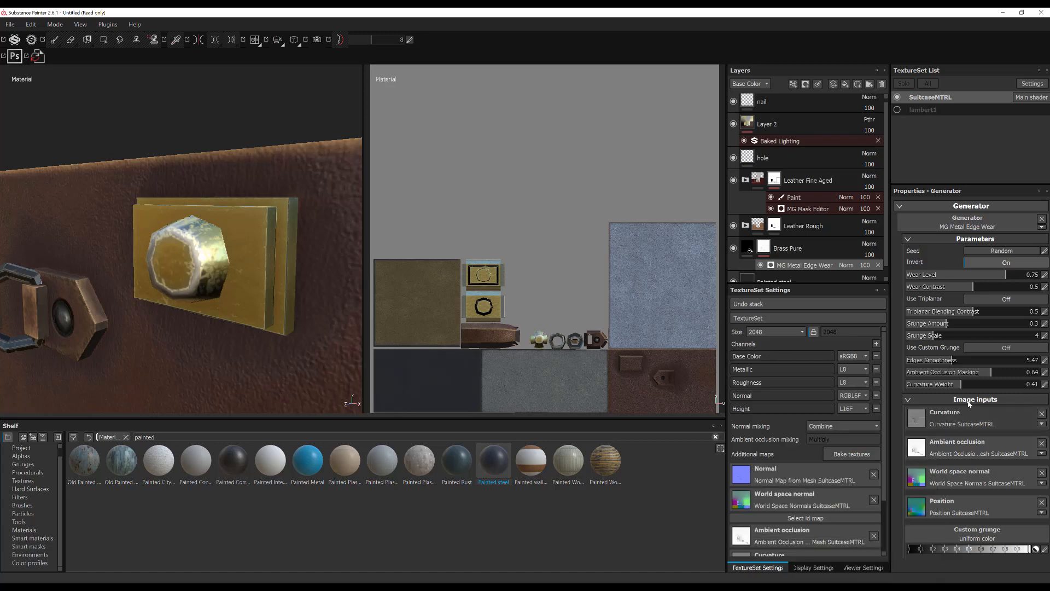
left_click_drag(1031, 383, 991, 383)
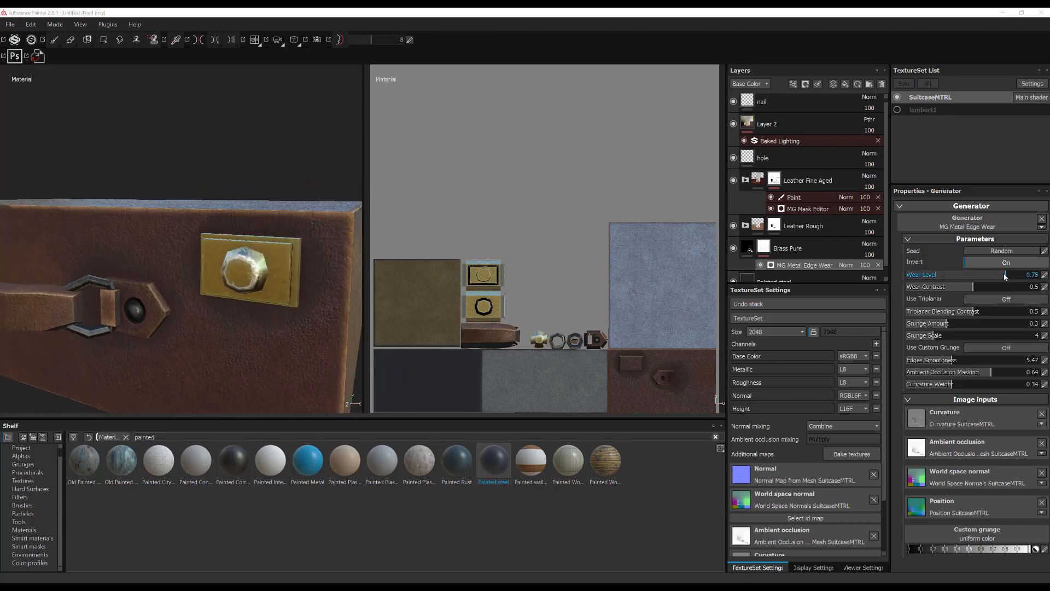
left_click_drag(1004, 274, 977, 273)
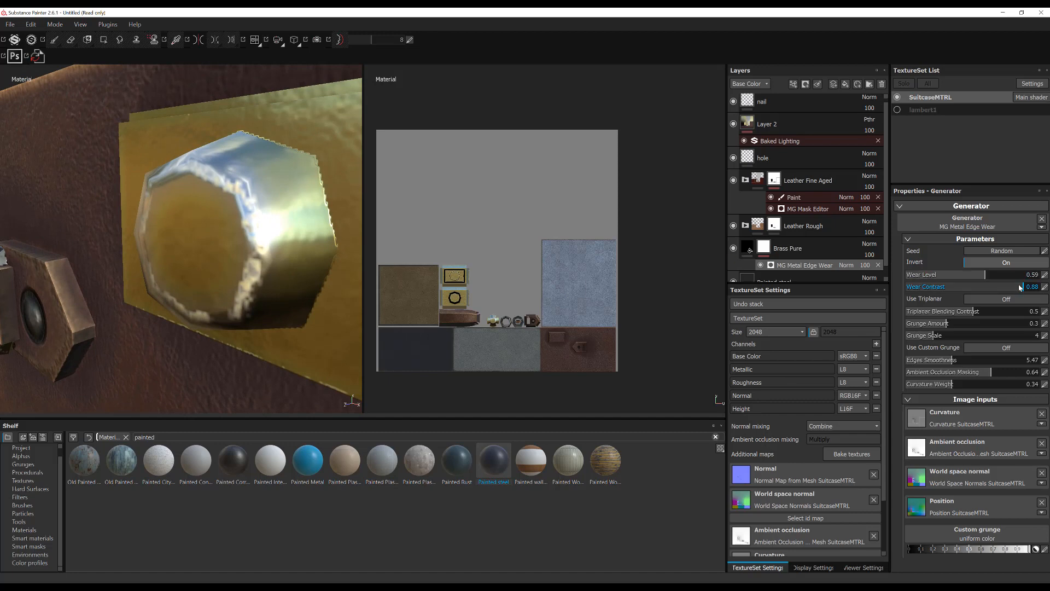
left_click_drag(1018, 286, 1009, 290)
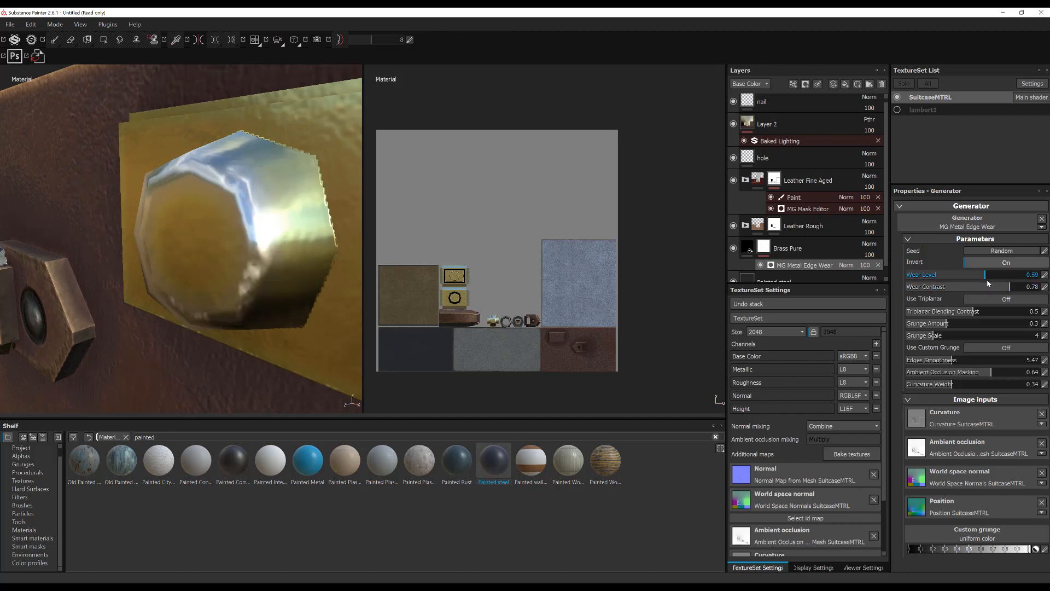
left_click_drag(985, 275, 997, 274)
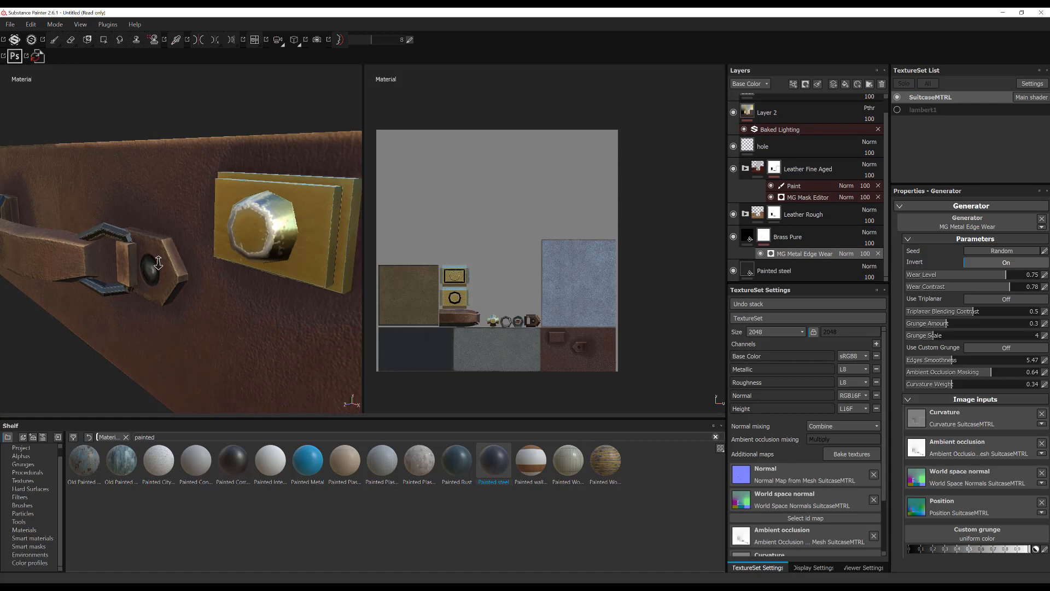
left_click_drag(158, 261, 232, 312)
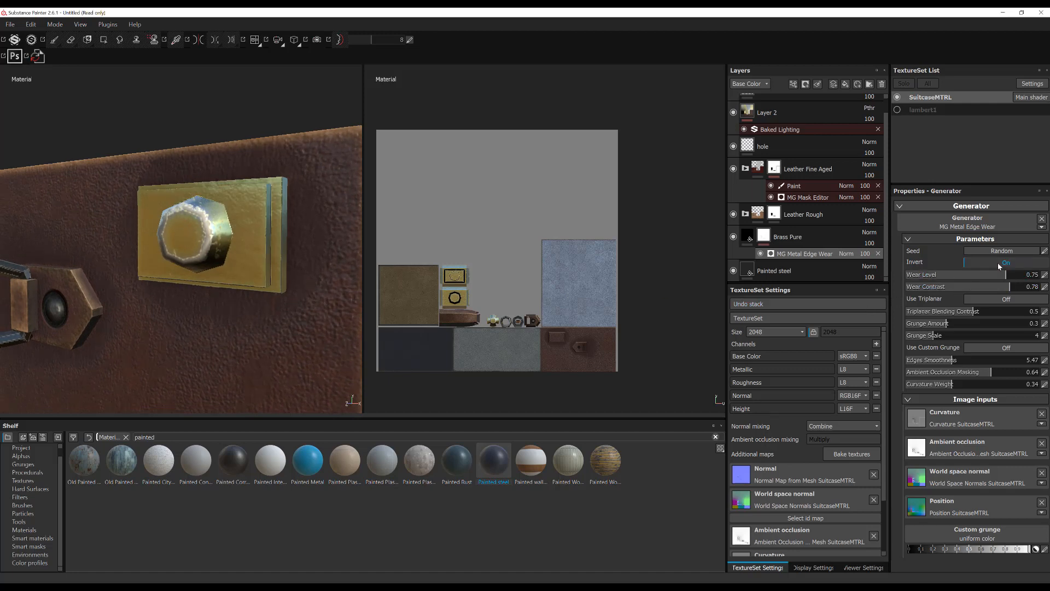
Turn Invert off and tune wear level, contrast, edge smoothness and grunge for blotchy aged brass
left_click(1006, 262)
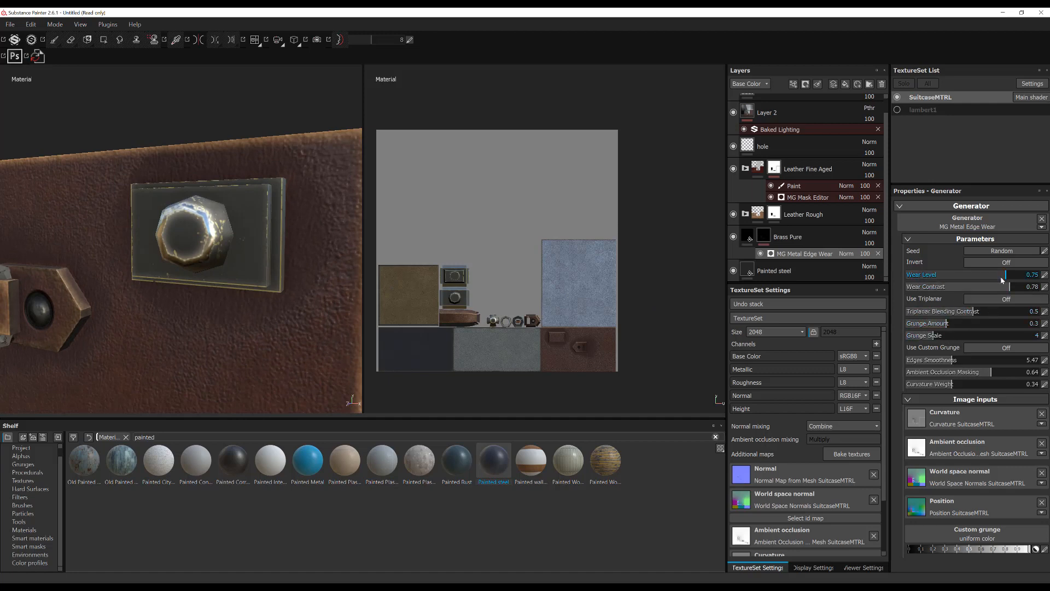
left_click_drag(1001, 274, 997, 274)
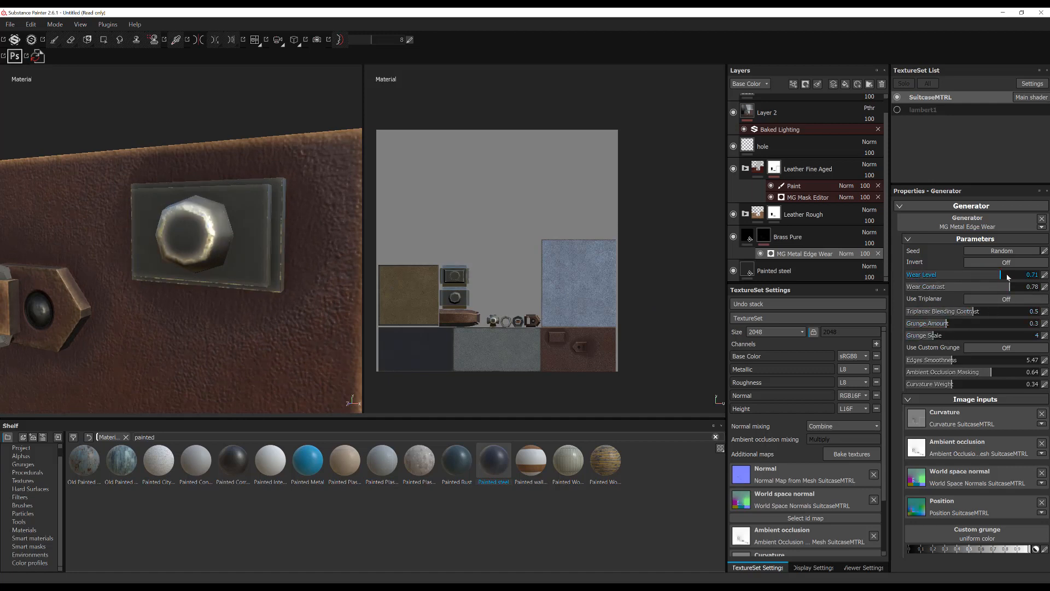
left_click_drag(985, 286, 959, 286)
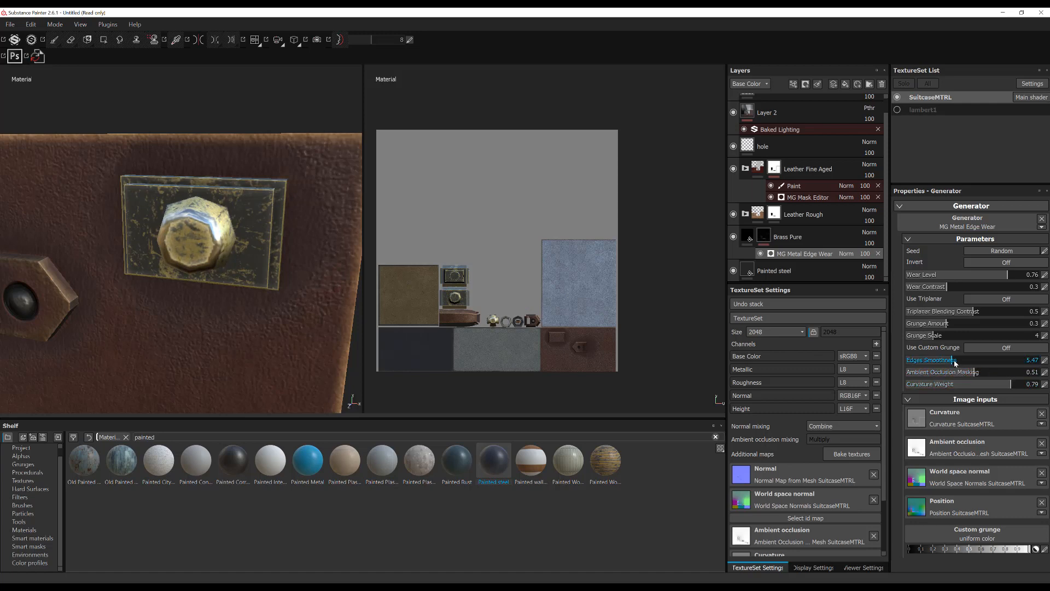
left_click_drag(965, 360, 997, 360)
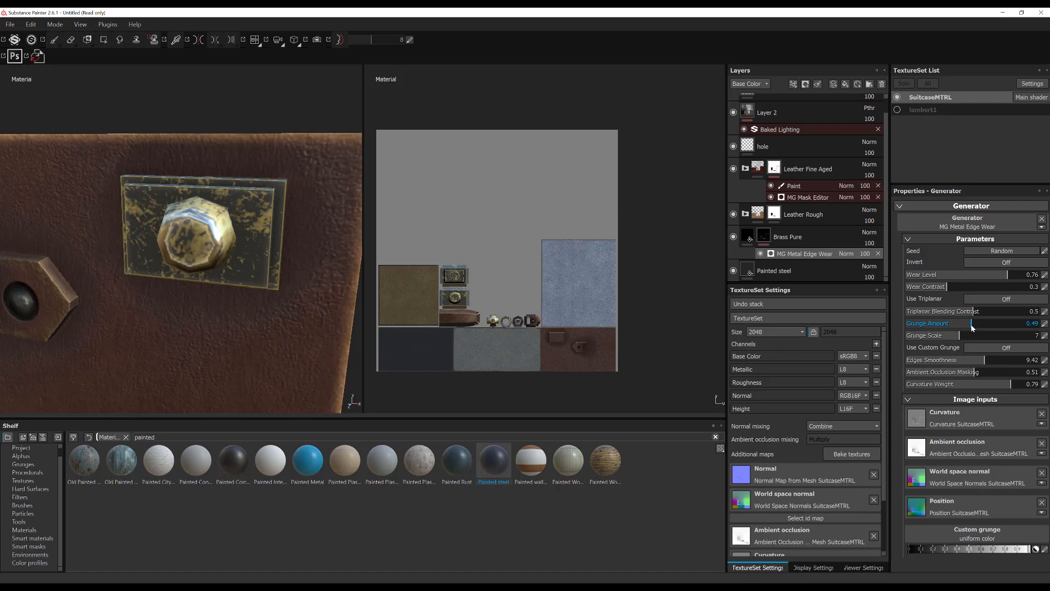
left_click_drag(971, 323, 995, 323)
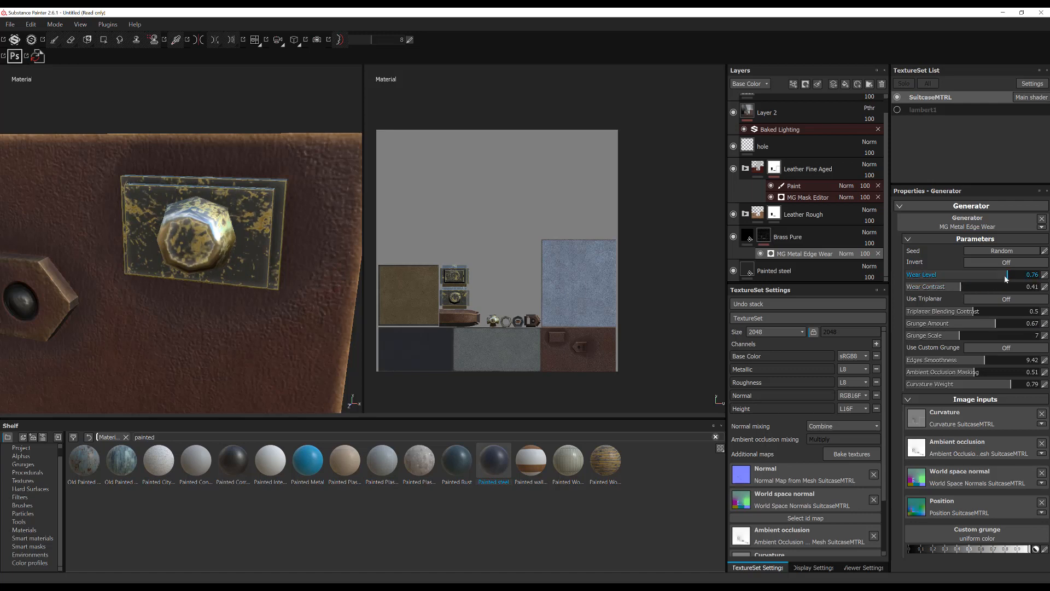
left_click_drag(1004, 274, 1031, 274)
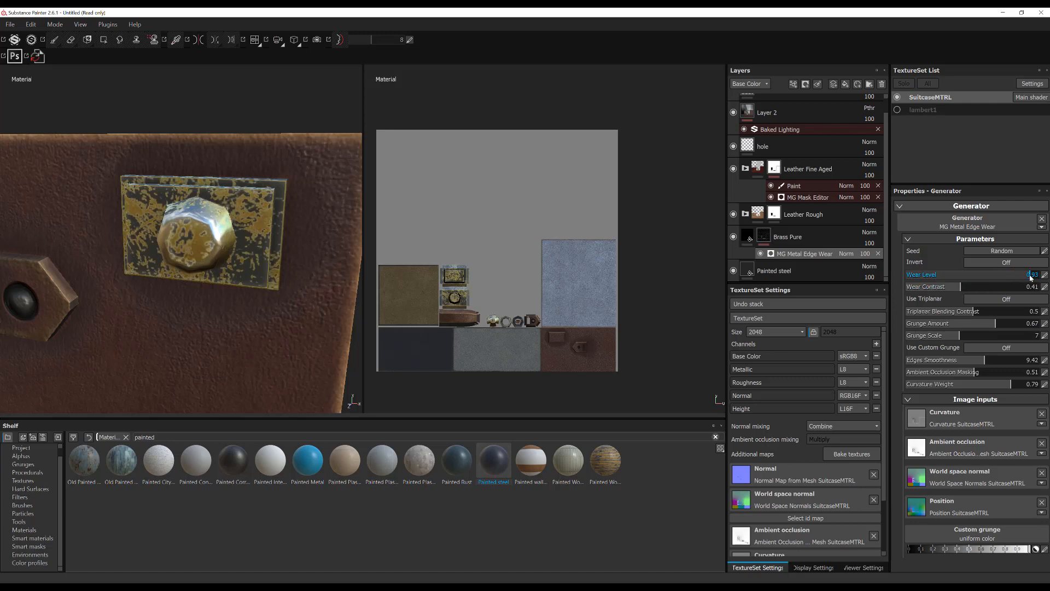
left_click_drag(1024, 274, 1035, 275)
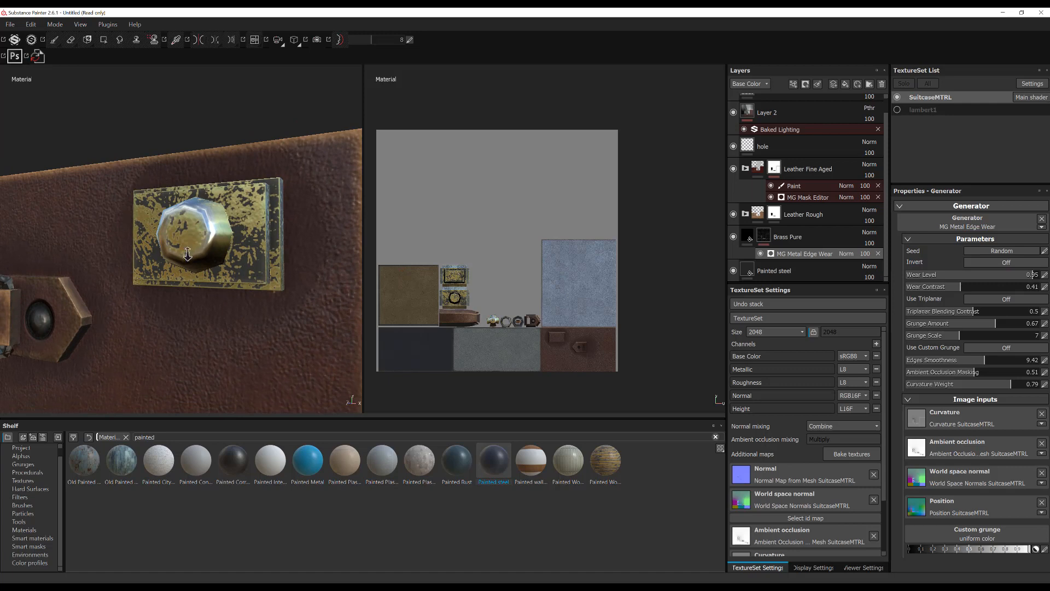
left_click_drag(187, 255, 141, 278)
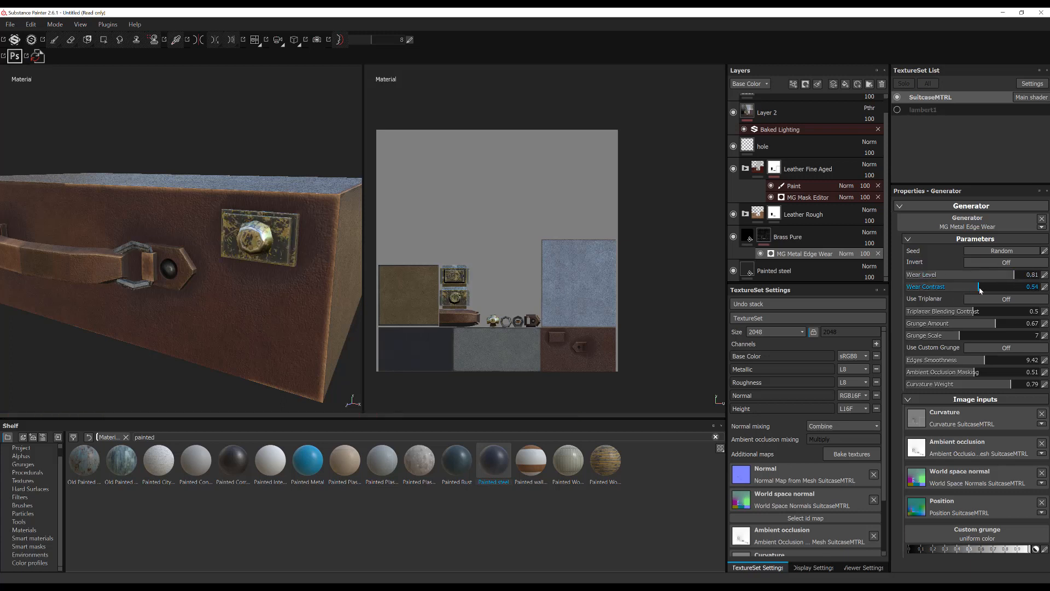
left_click_drag(980, 286, 972, 286)
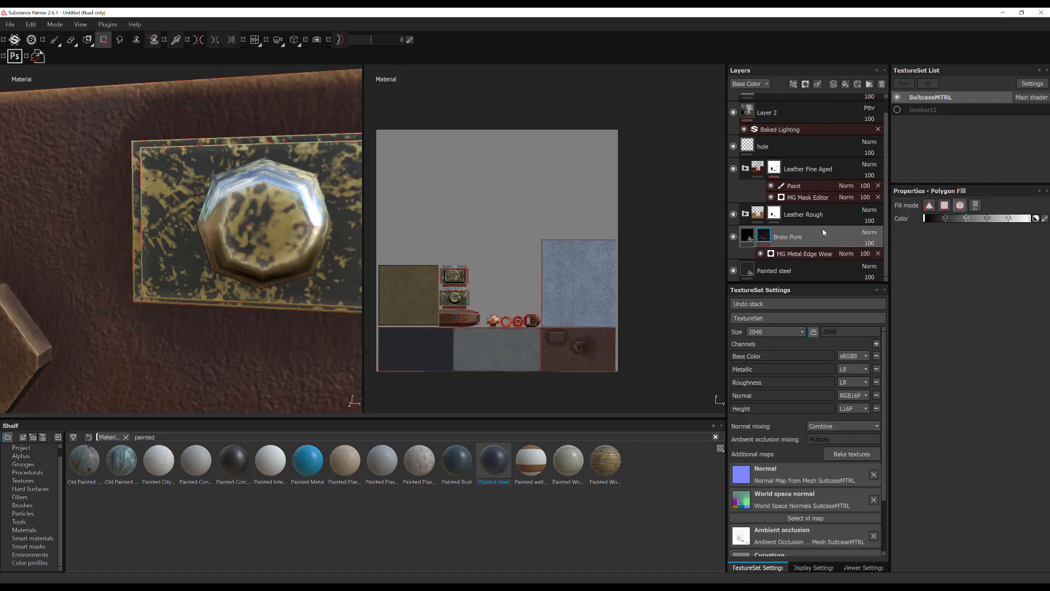
mouse_move(827, 243)
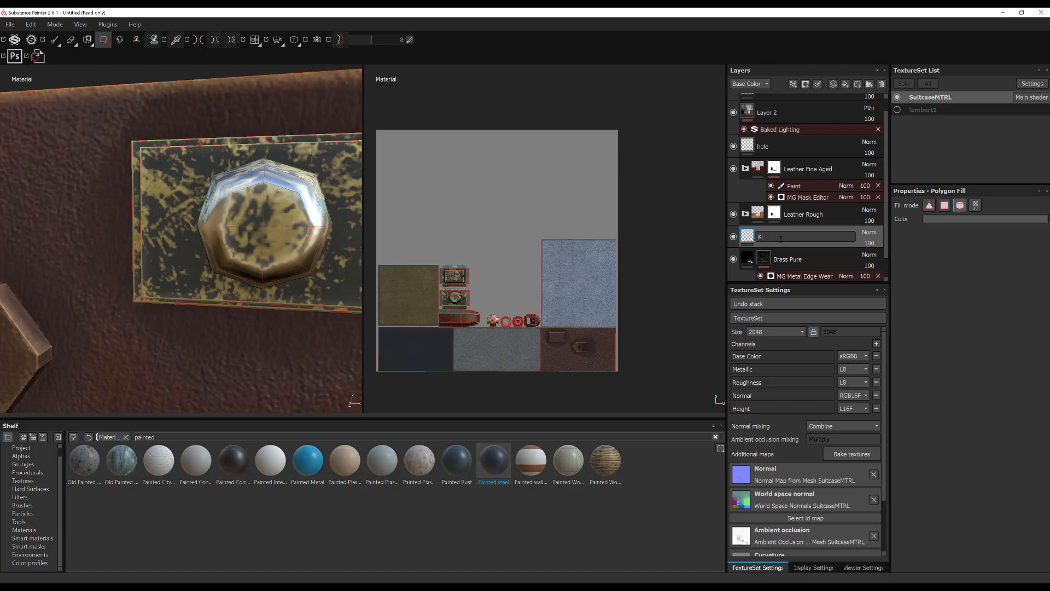
Rename the new layer to Keyhole
type("eyhole")
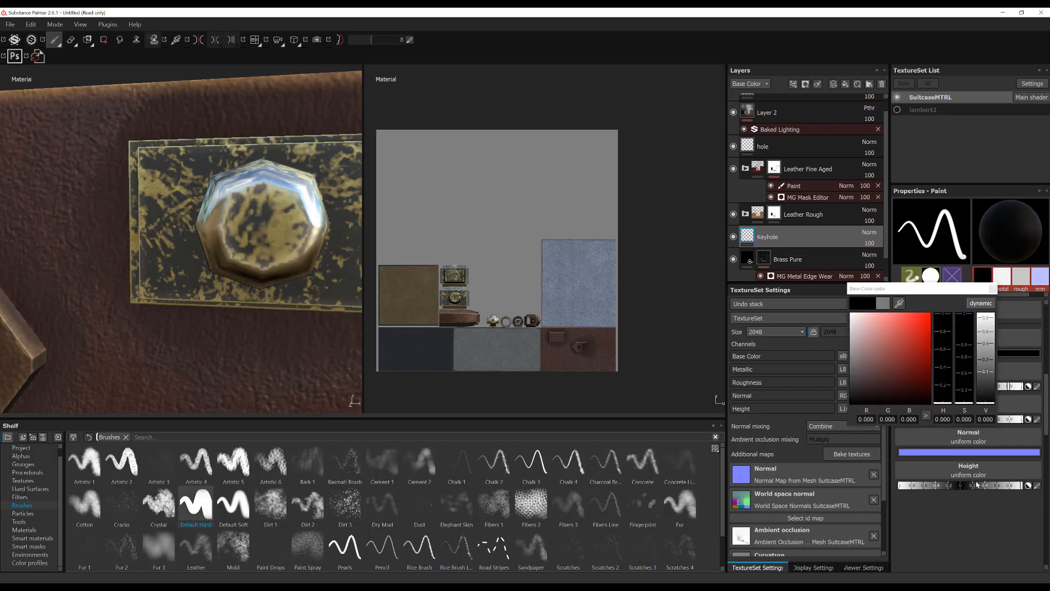
Stamp a black round hole and narrow slot on the latch knob as a keyhole
left_click(263, 214)
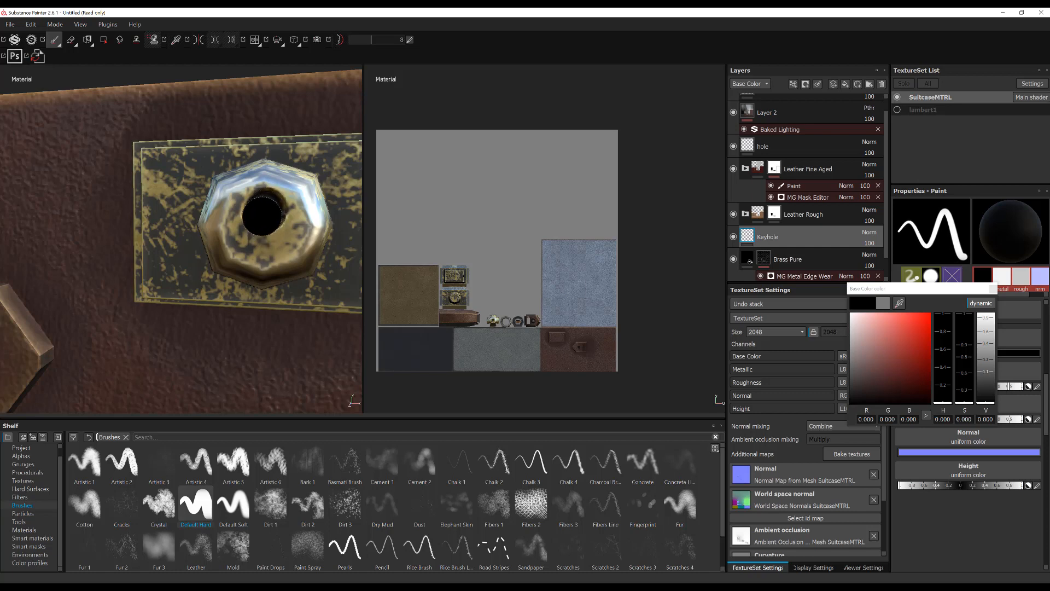
left_click(265, 237)
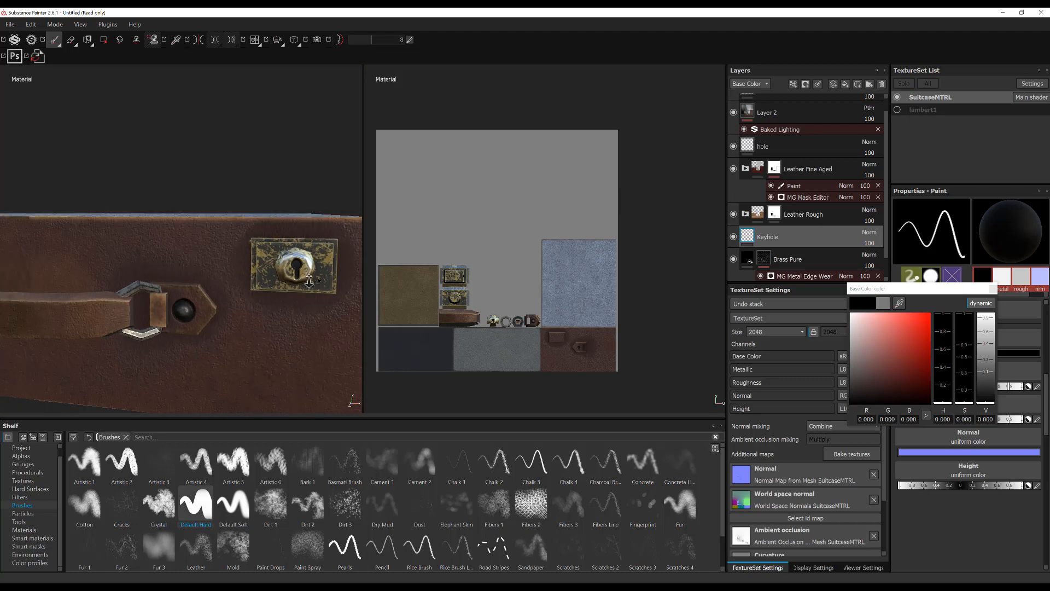
left_click_drag(308, 281, 234, 268)
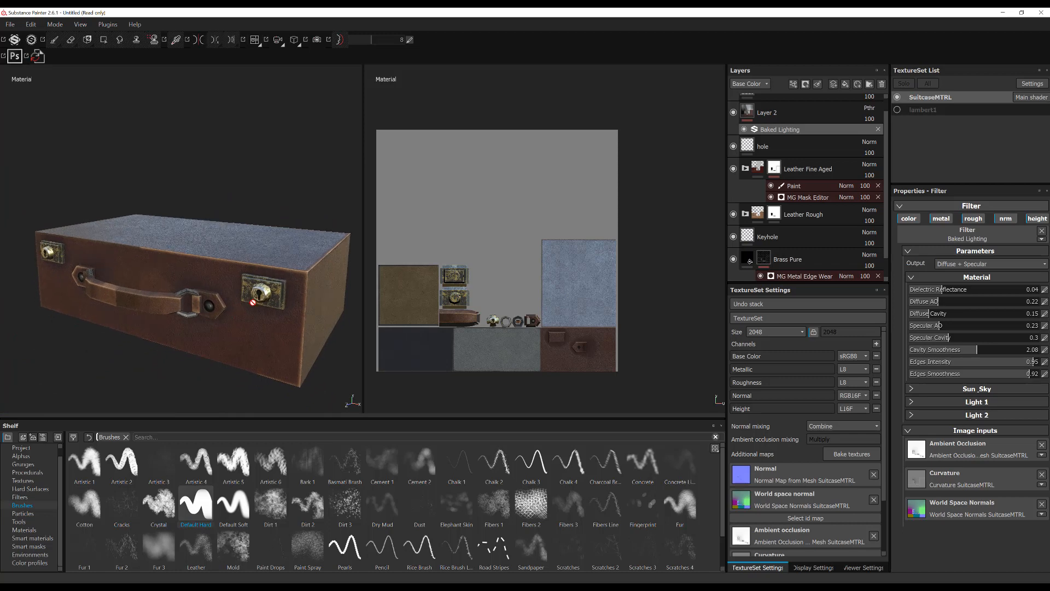
Set Sun_Sky Ground Color to light pink and bring up the suitcase reference photo
left_click(973, 388)
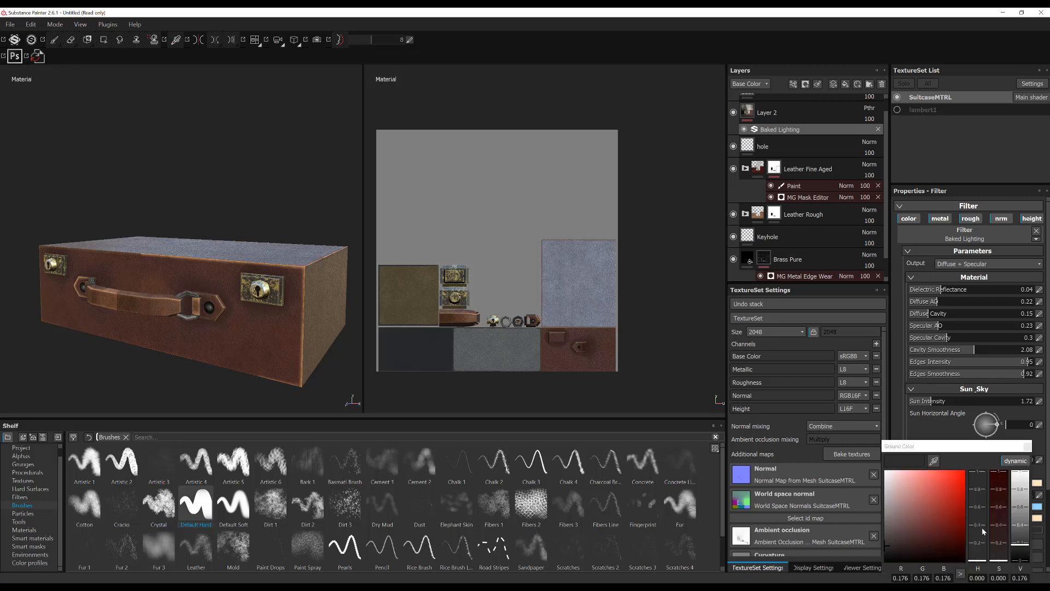
left_click(920, 488)
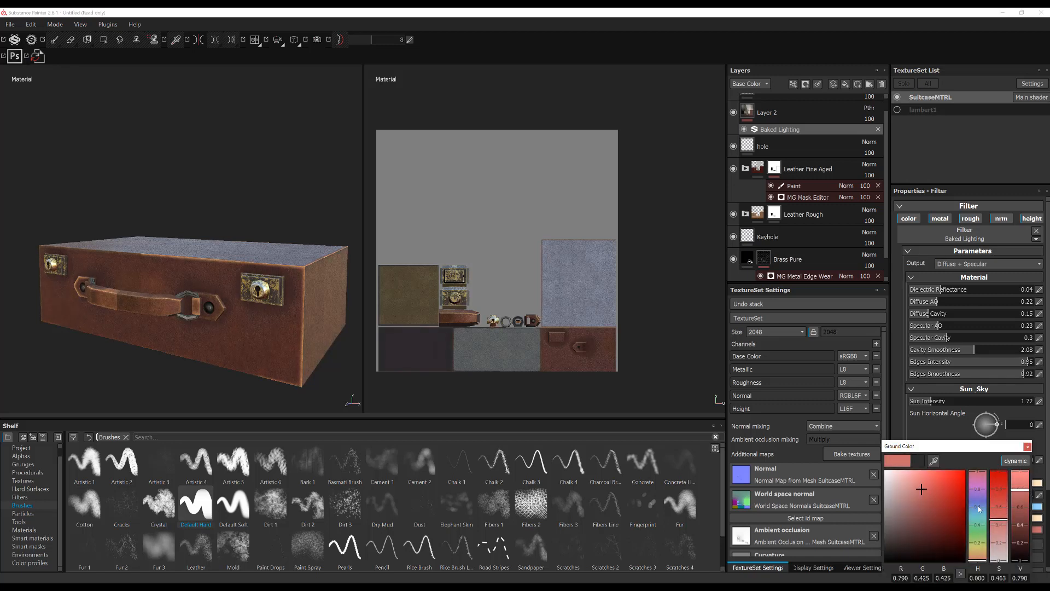
left_click(921, 478)
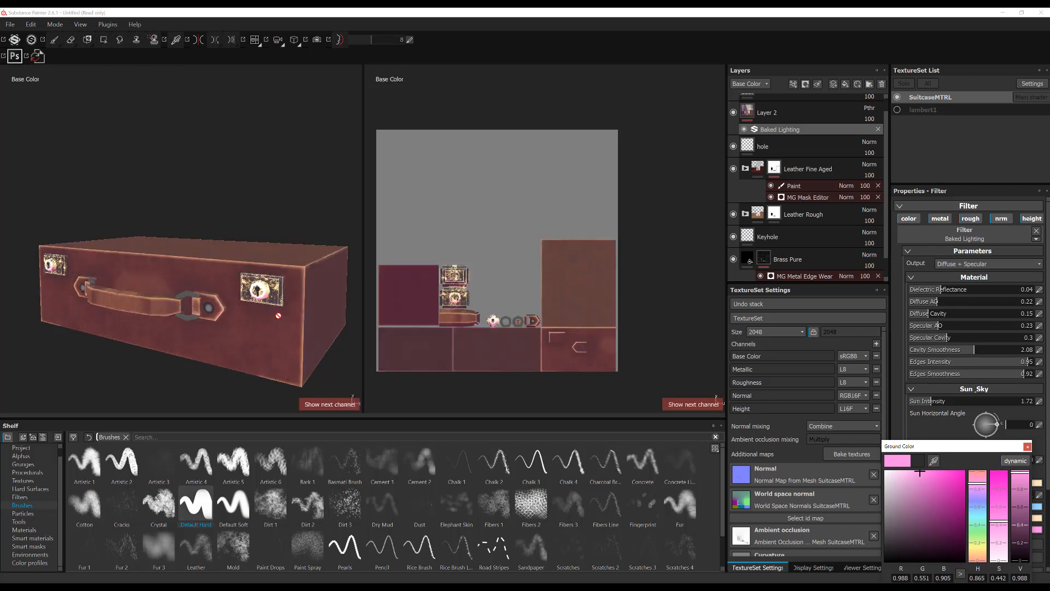
left_click(330, 405)
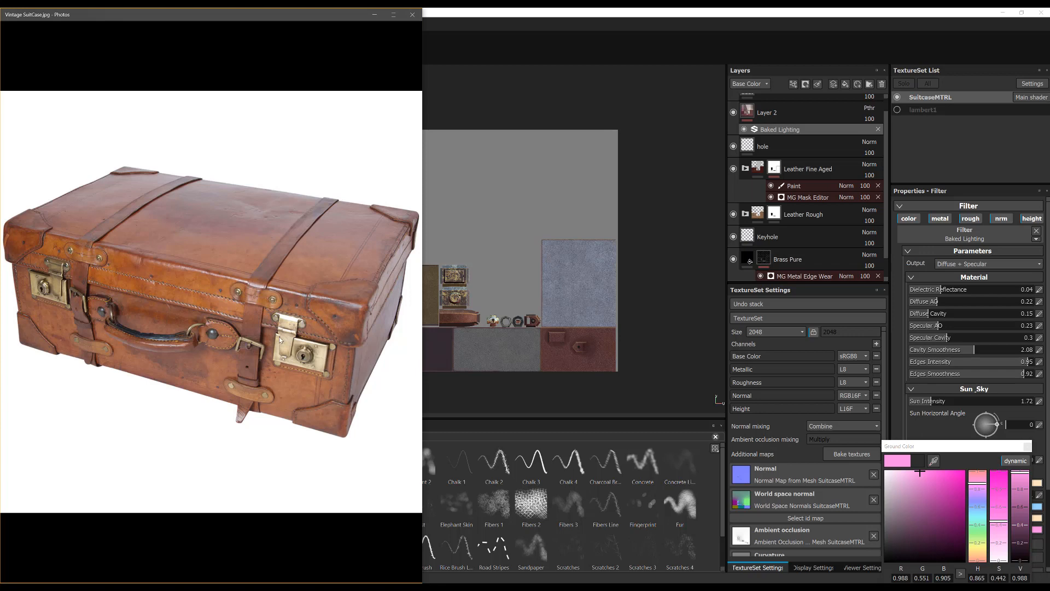
mouse_move(324, 355)
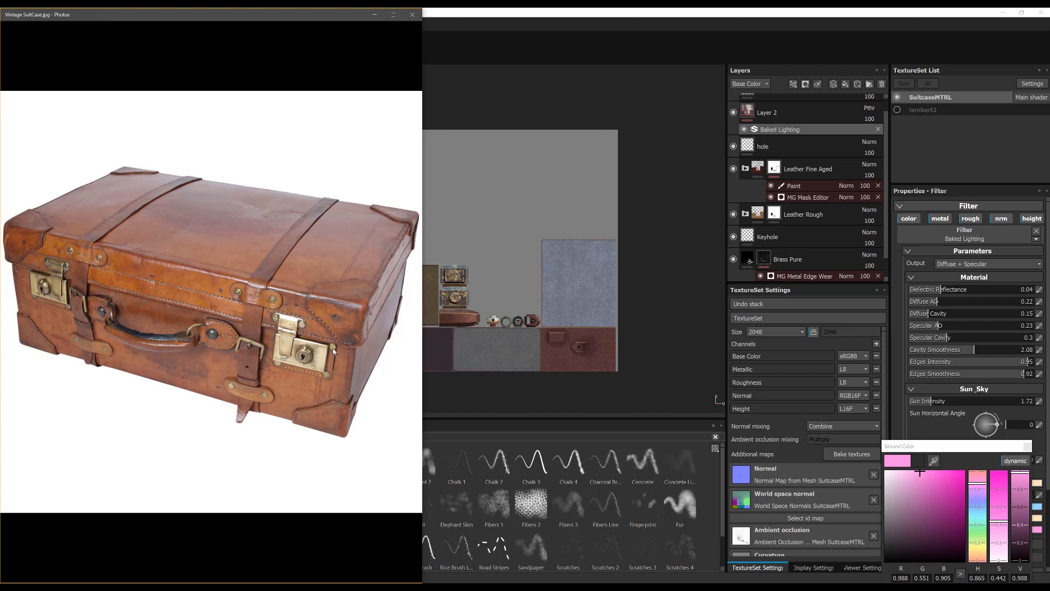
mouse_move(329, 369)
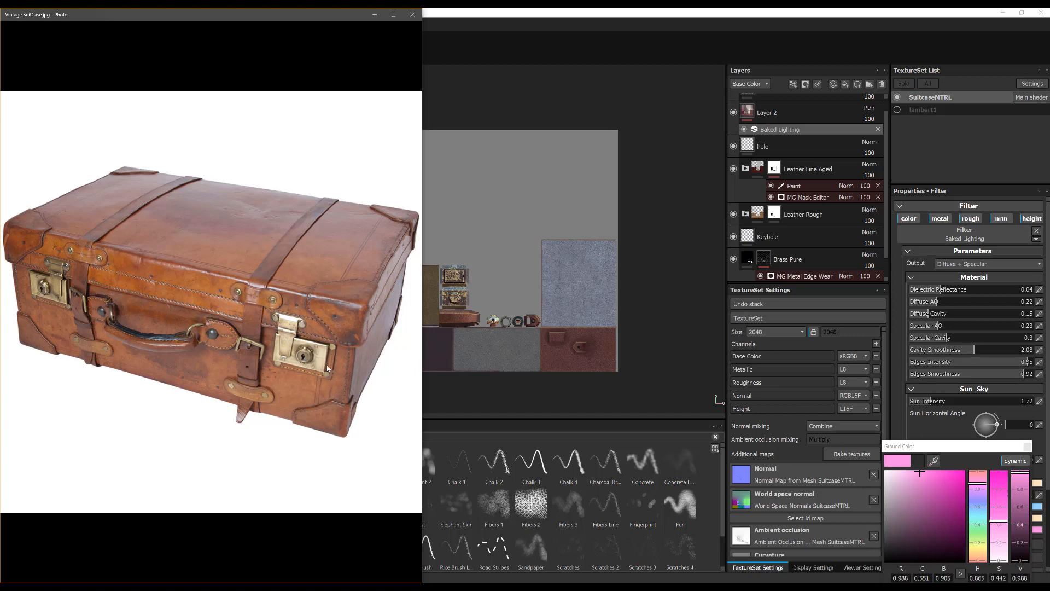
mouse_move(333, 350)
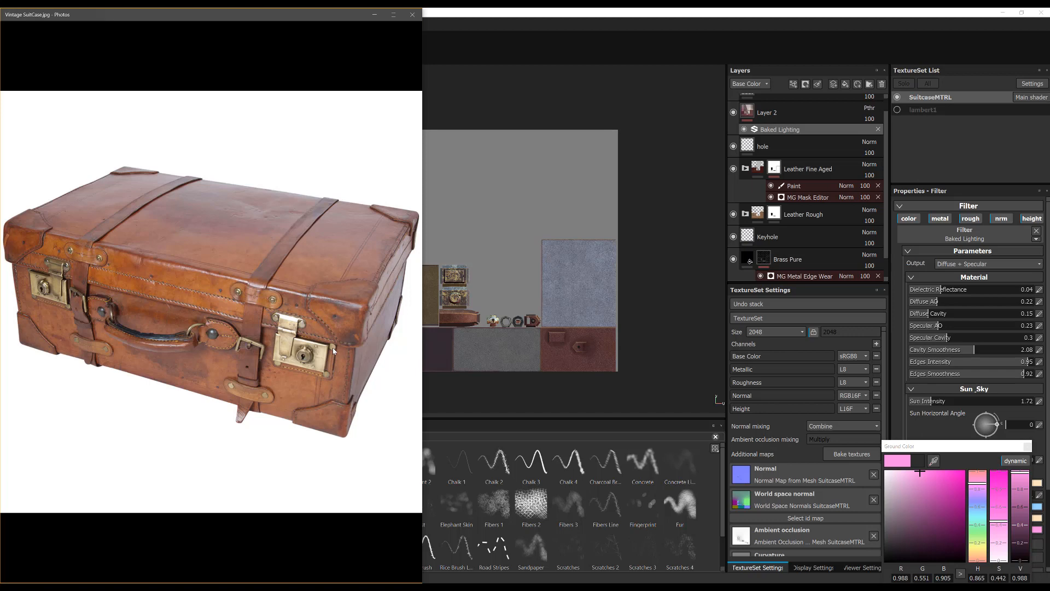
mouse_move(285, 369)
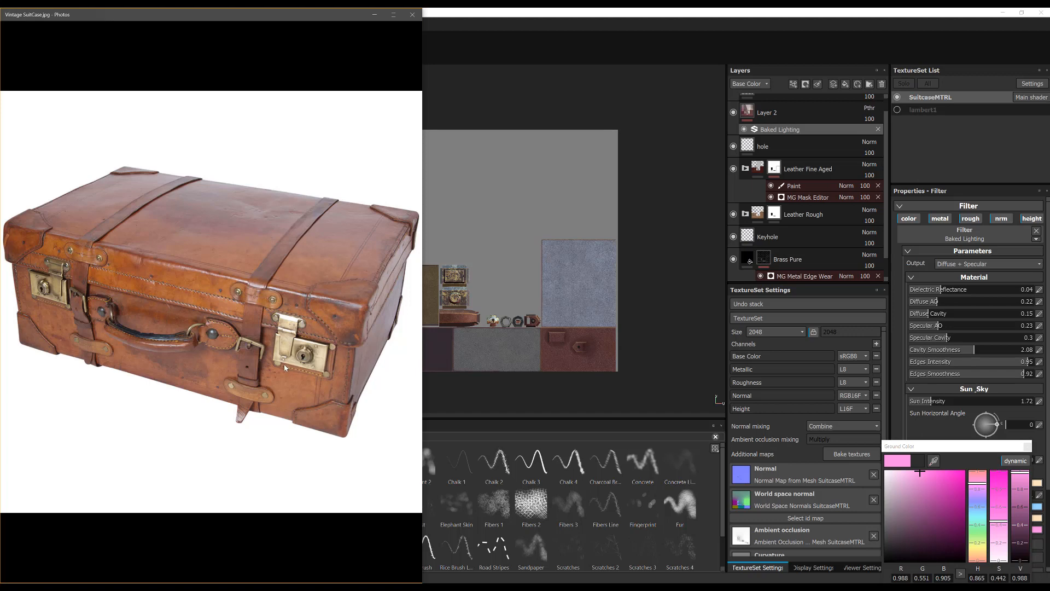